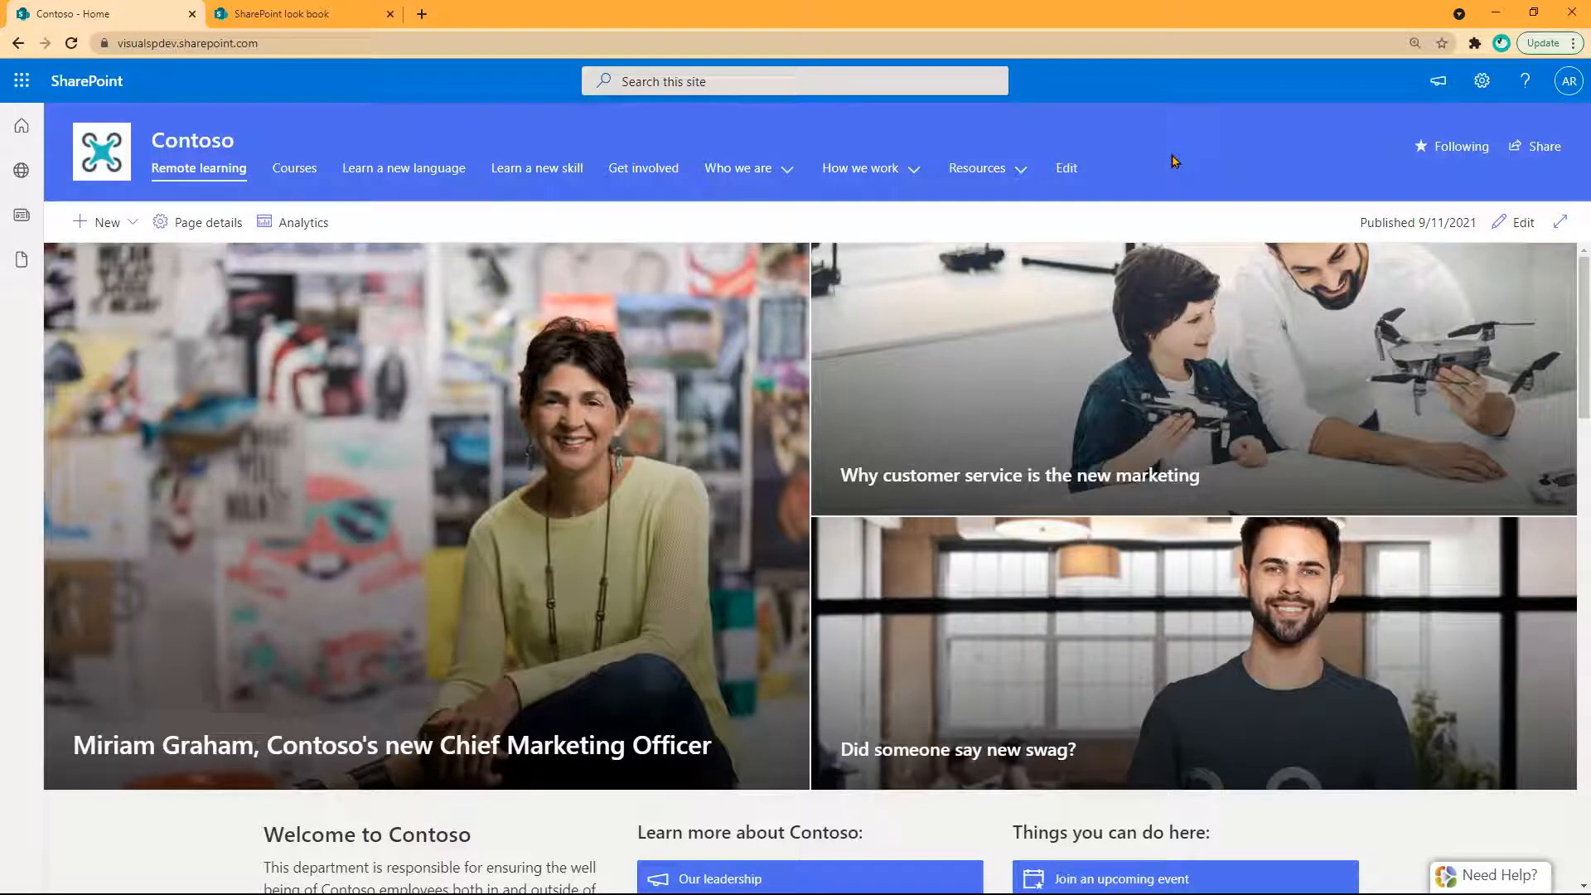
pyautogui.moveTo(1356, 148)
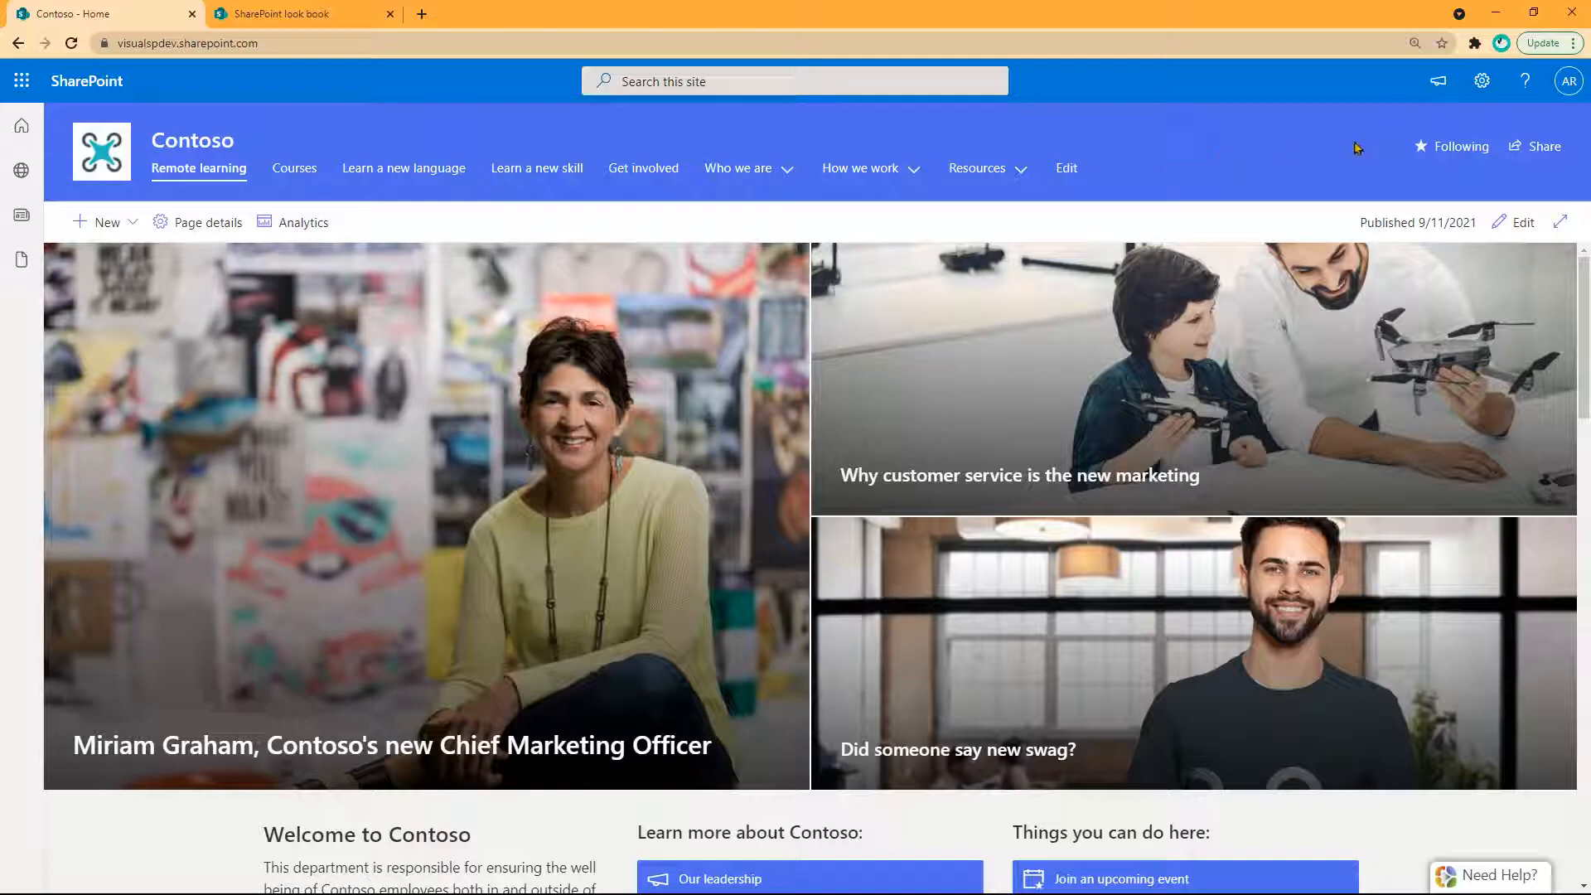
# Preview the Microsoft site templates for Contoso, then close the gallery without applying one
pyautogui.click(1480, 81)
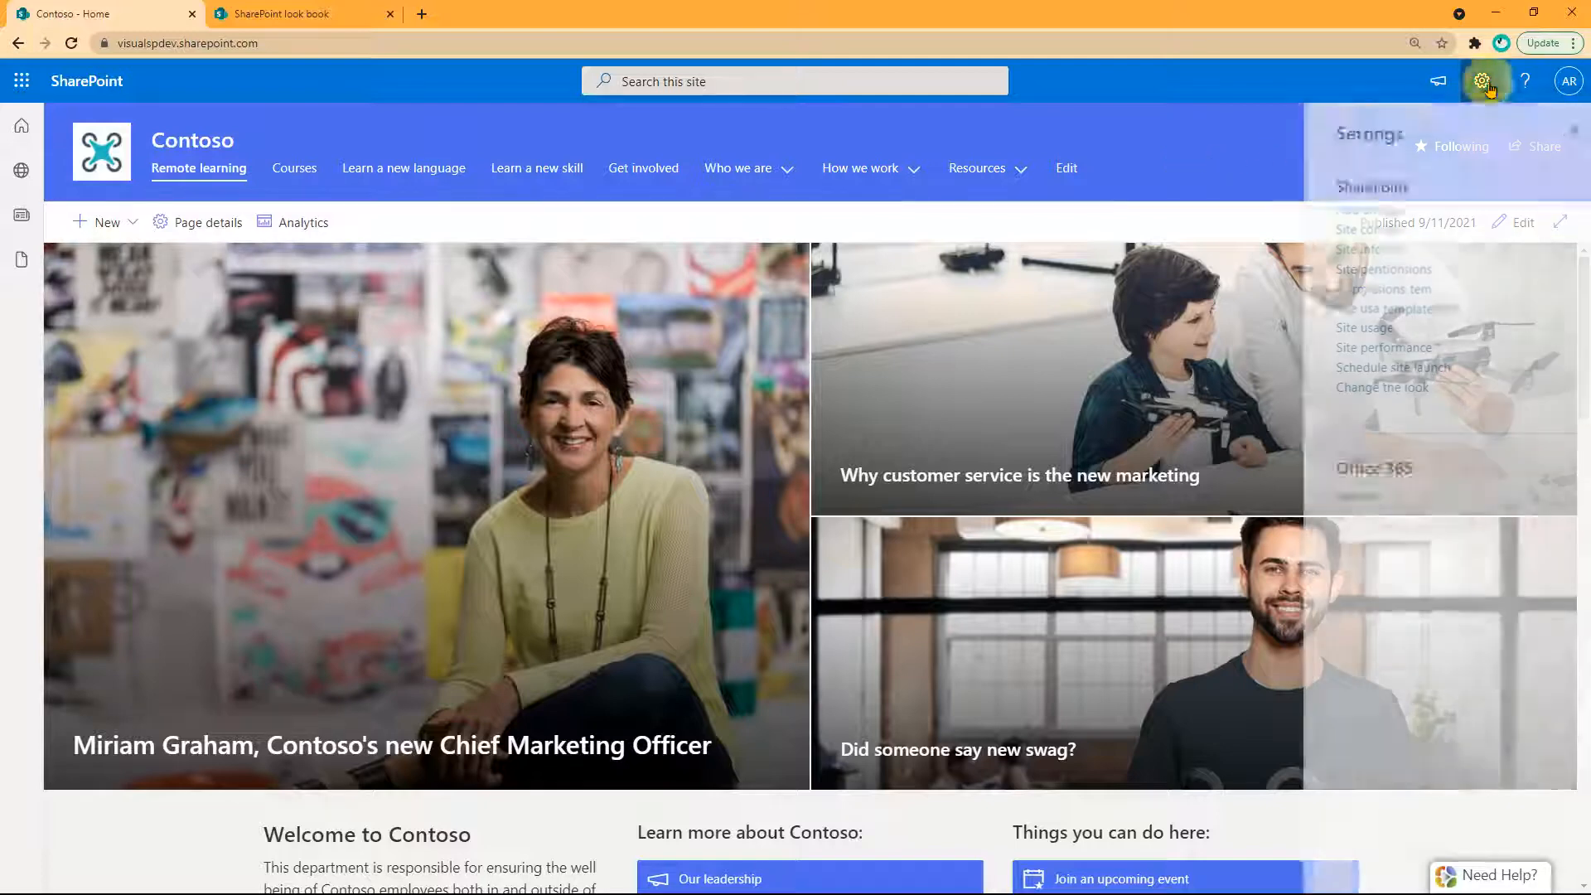
pyautogui.click(1479, 81)
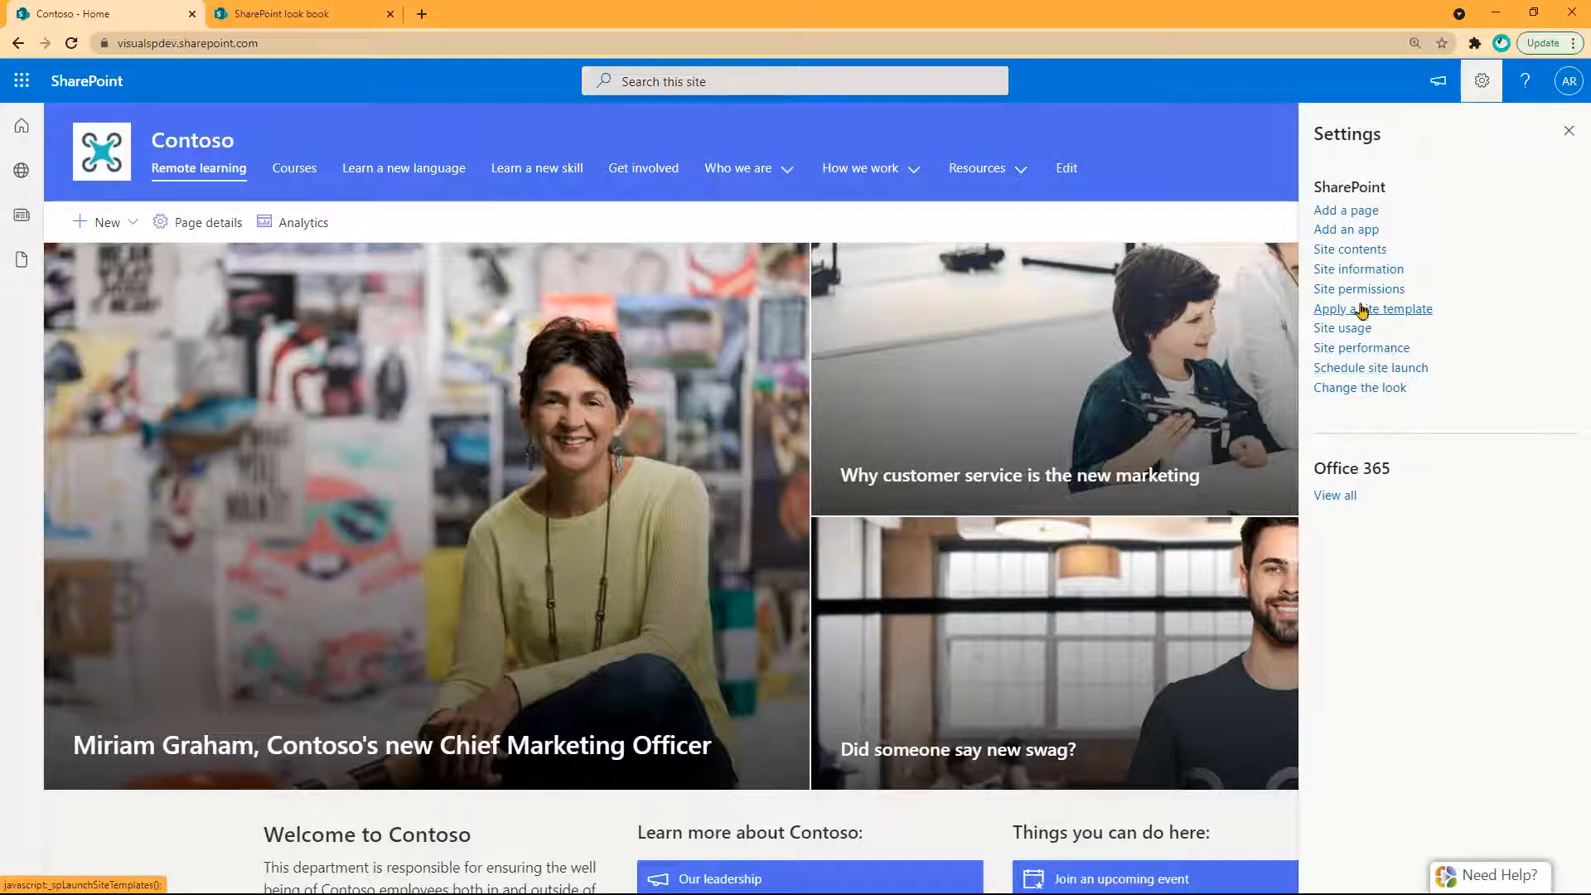
pyautogui.click(1372, 308)
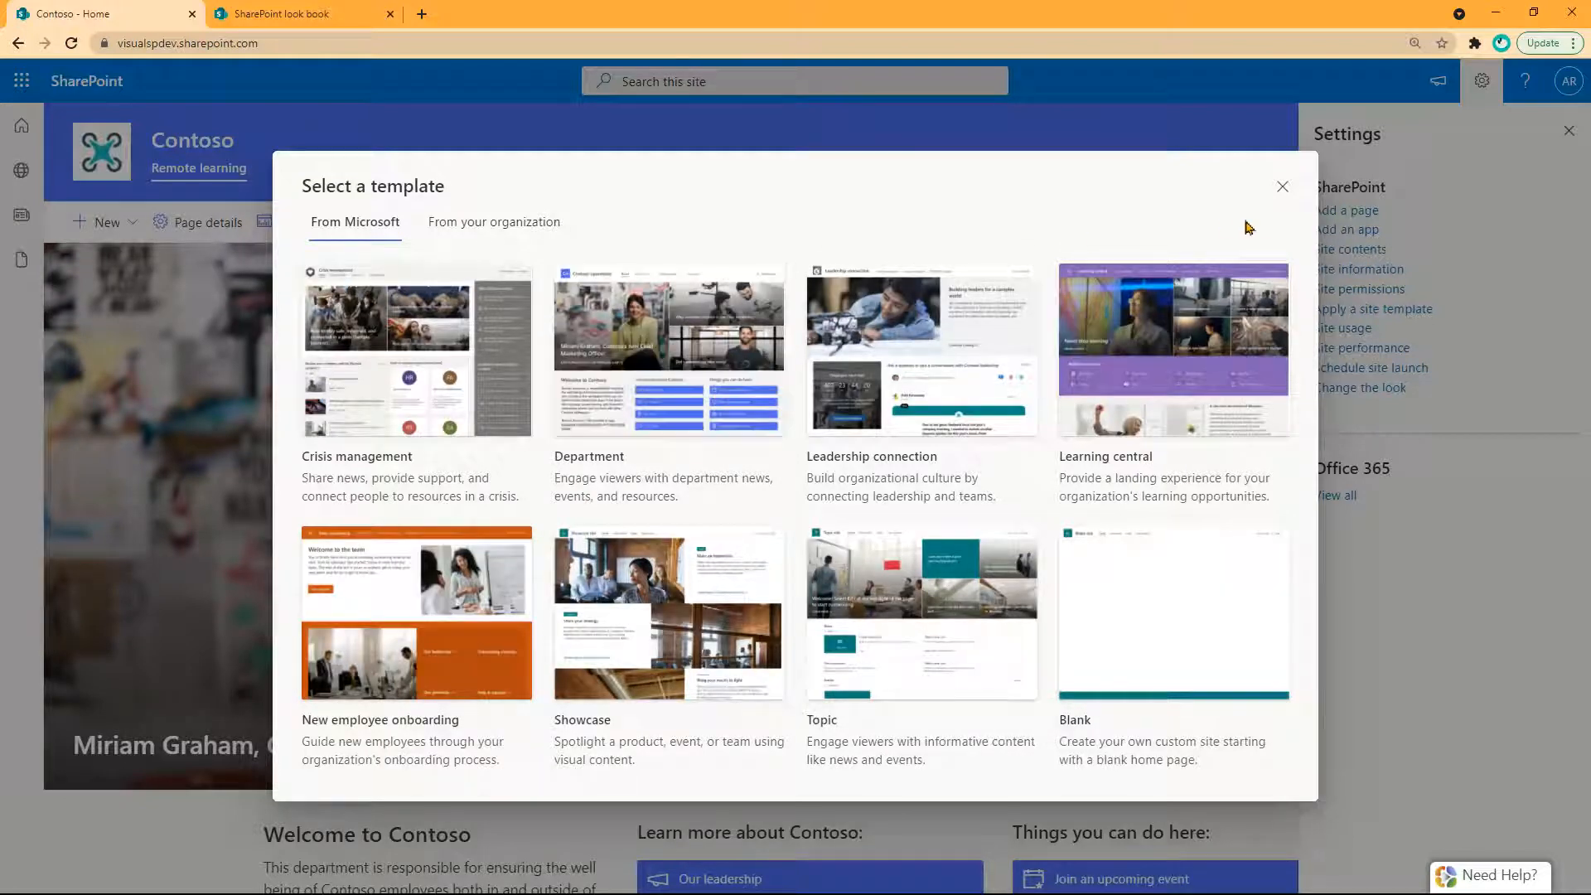
pyautogui.click(1281, 187)
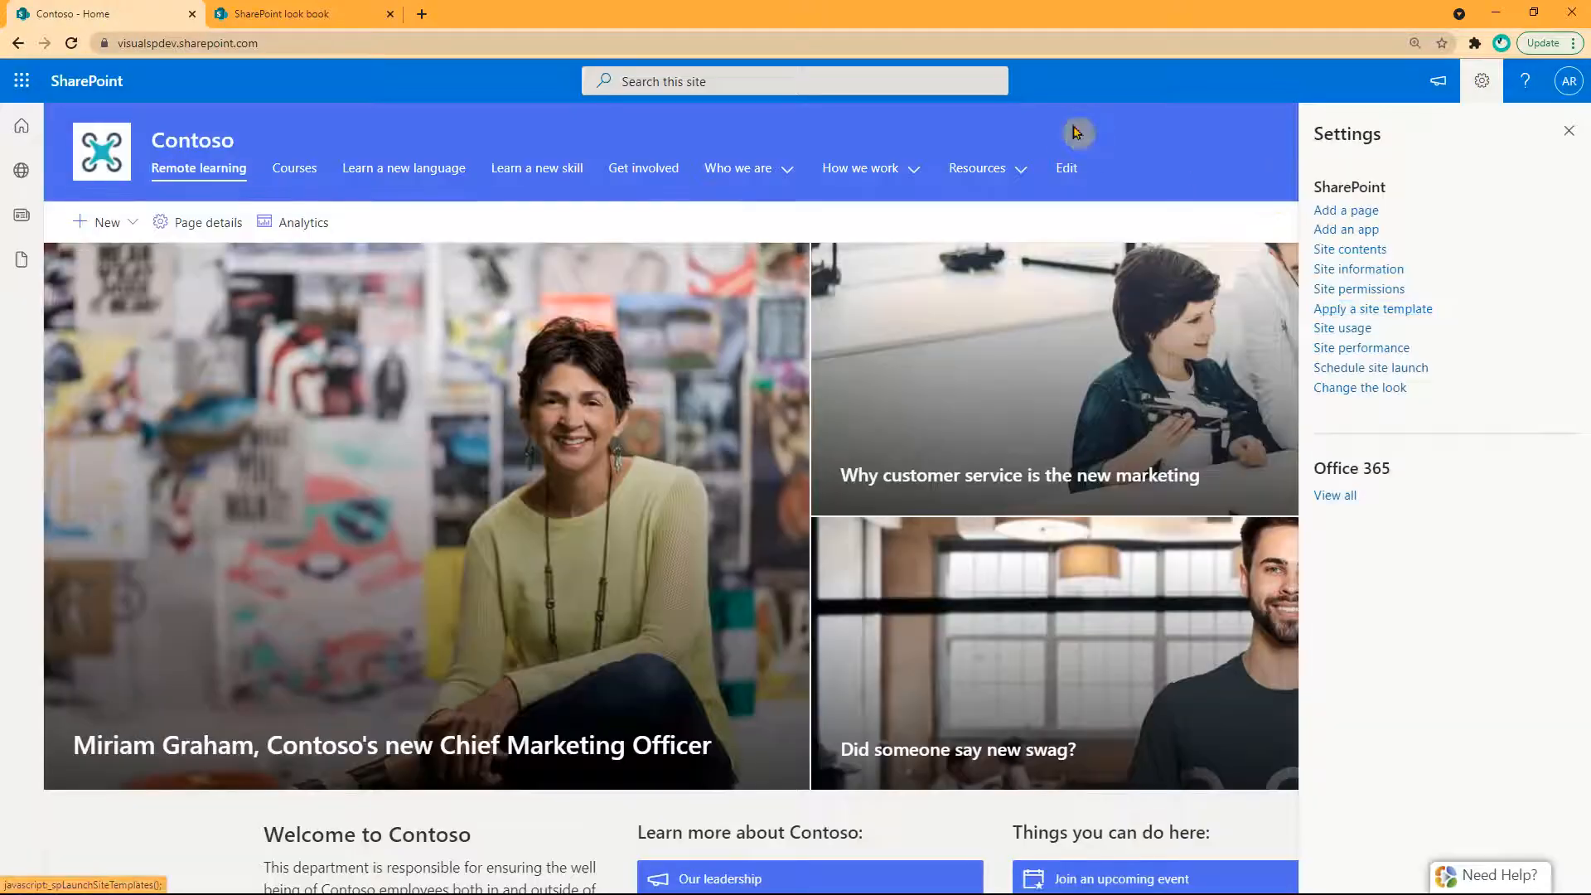
# Open the example site designs in the SharePoint look book
pyautogui.click(299, 13)
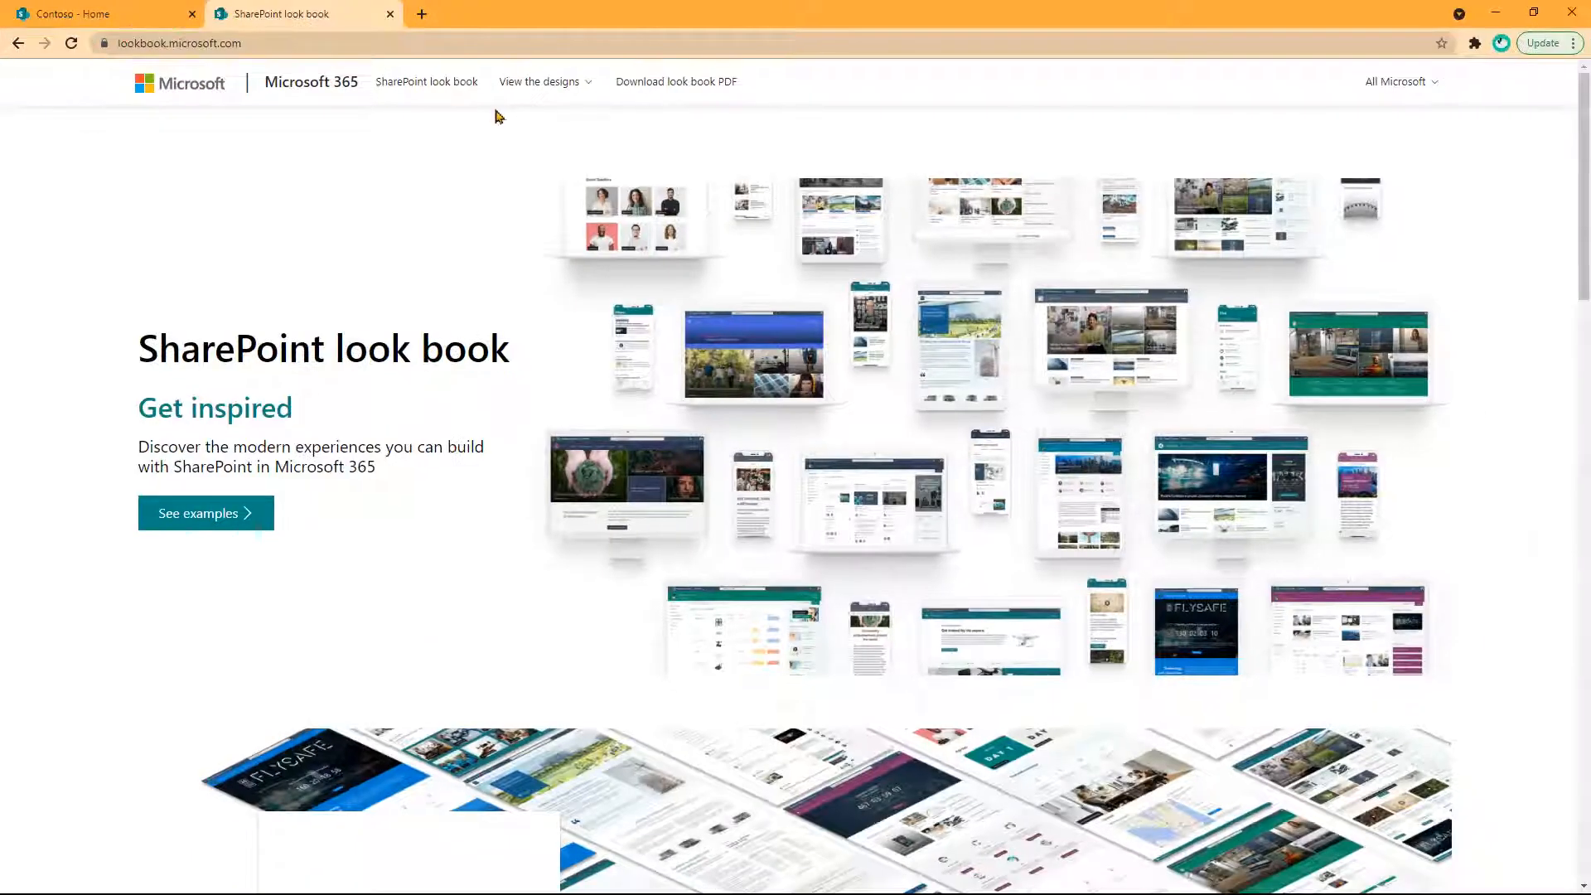
pyautogui.click(538, 81)
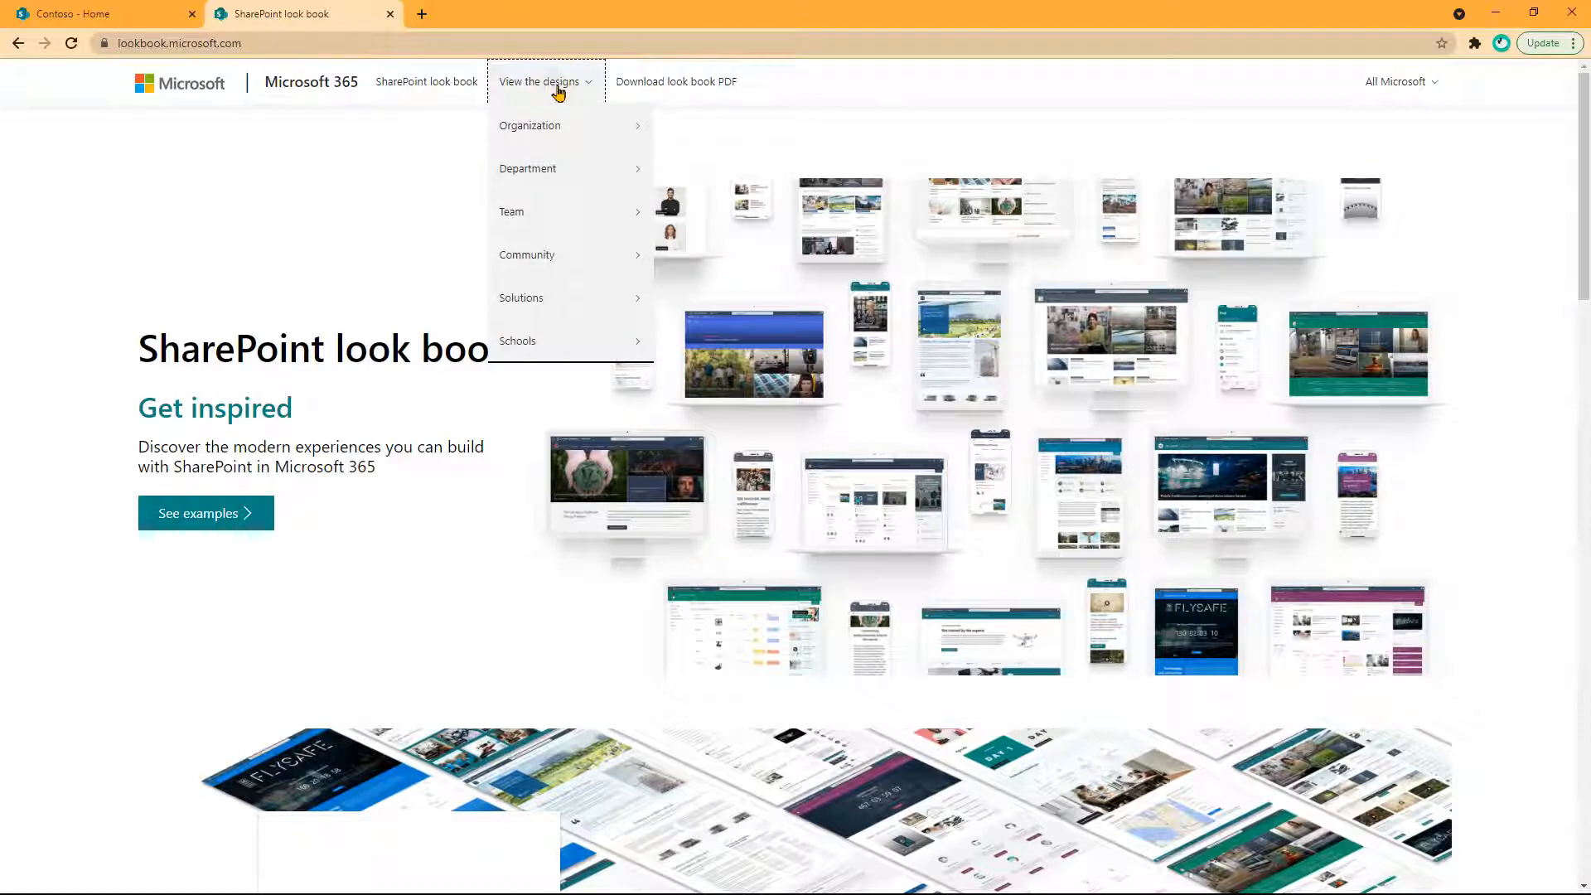
pyautogui.moveTo(520, 297)
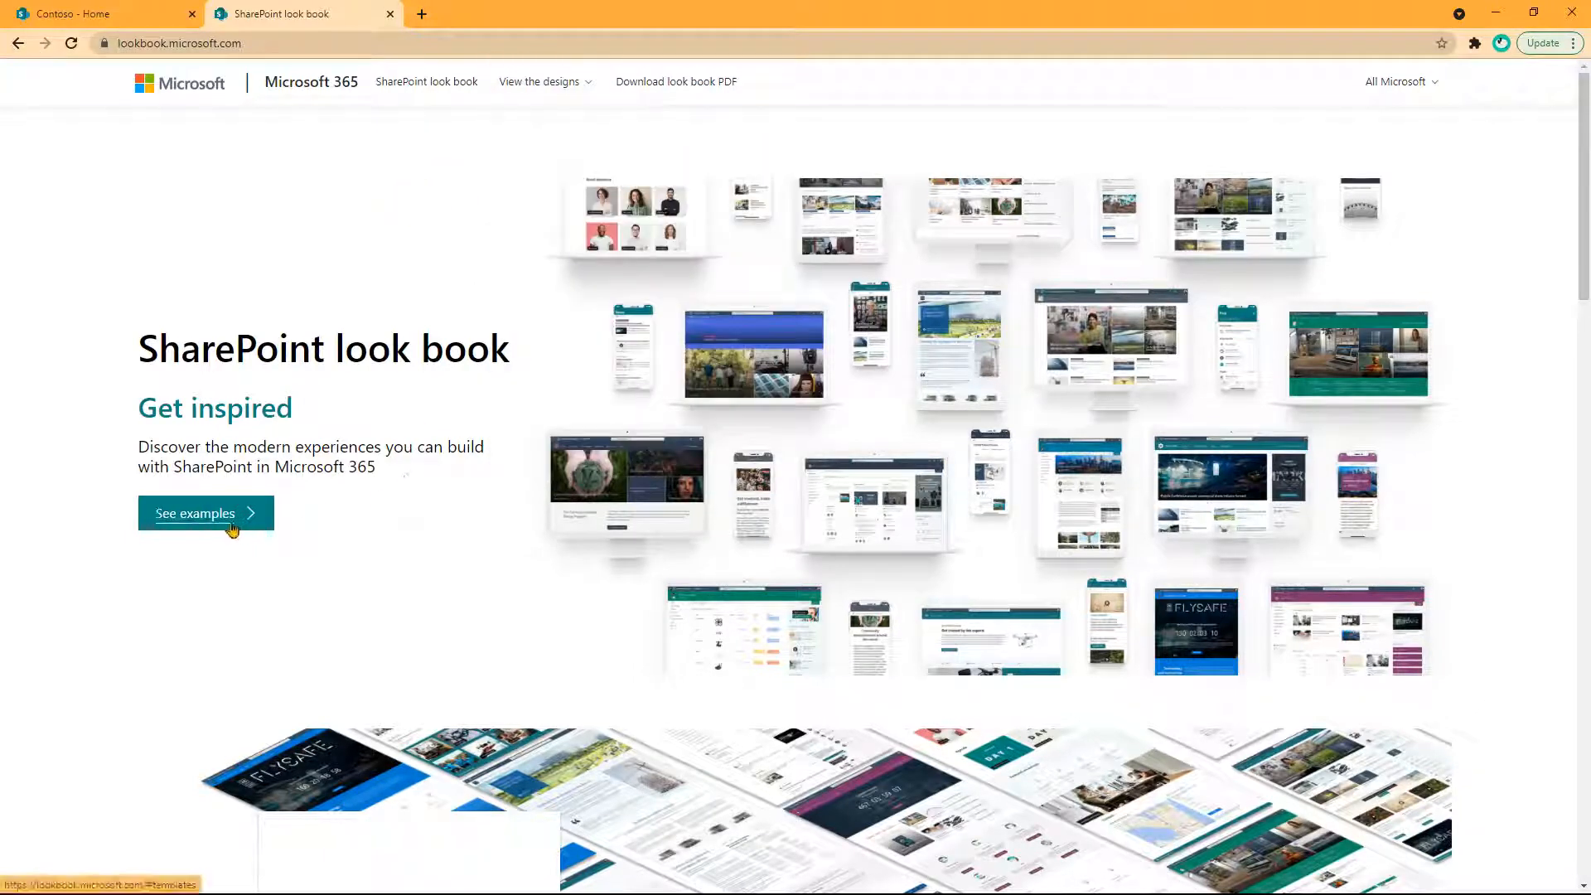
pyautogui.click(194, 513)
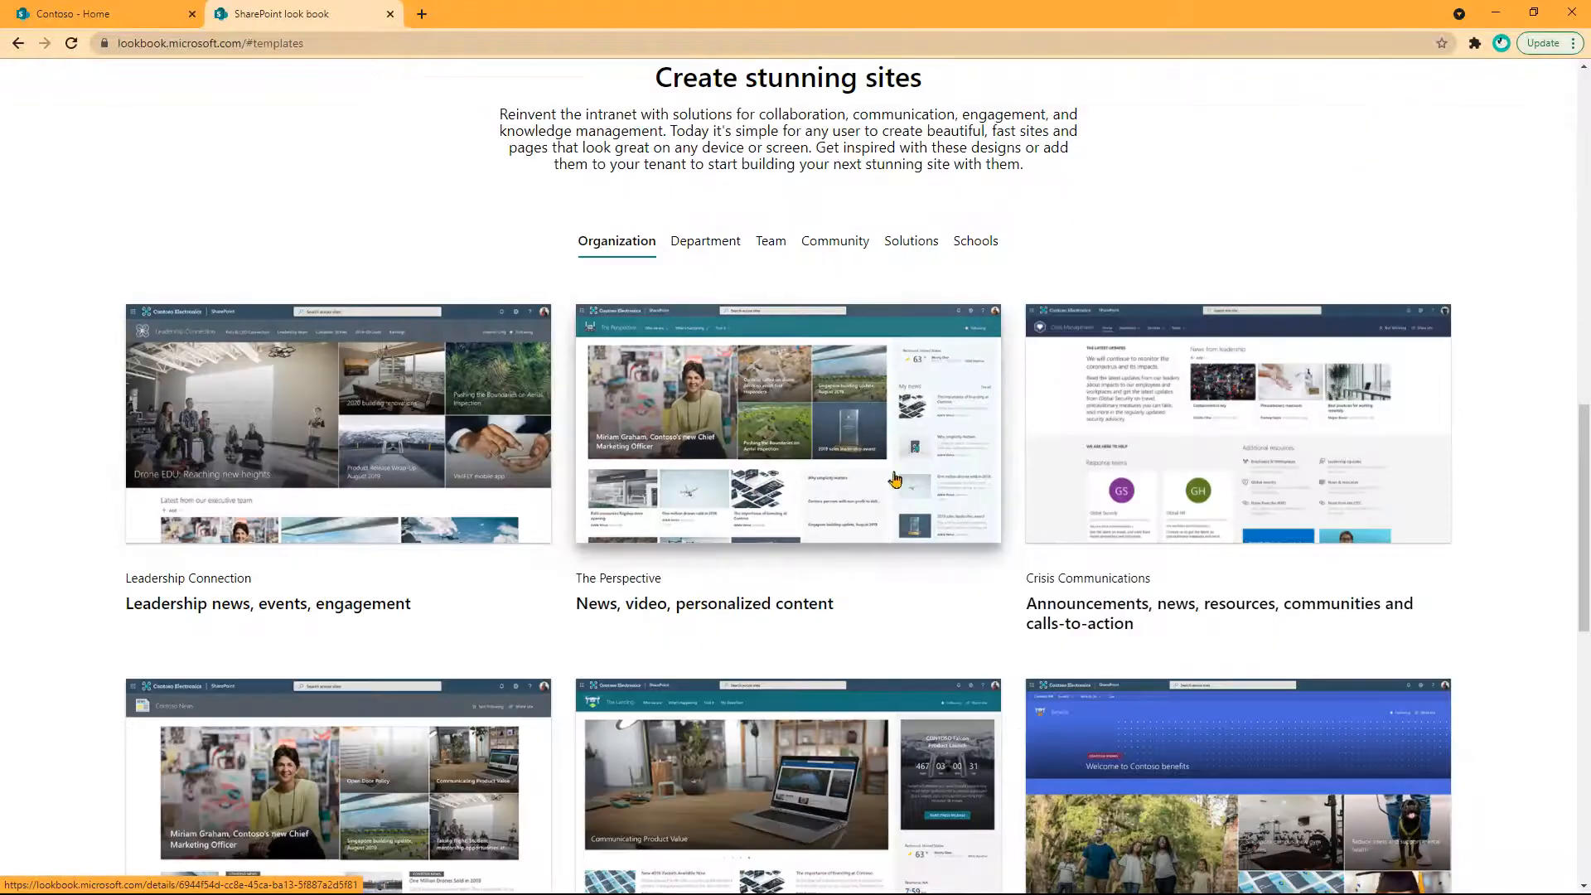
pyautogui.scroll(-3)
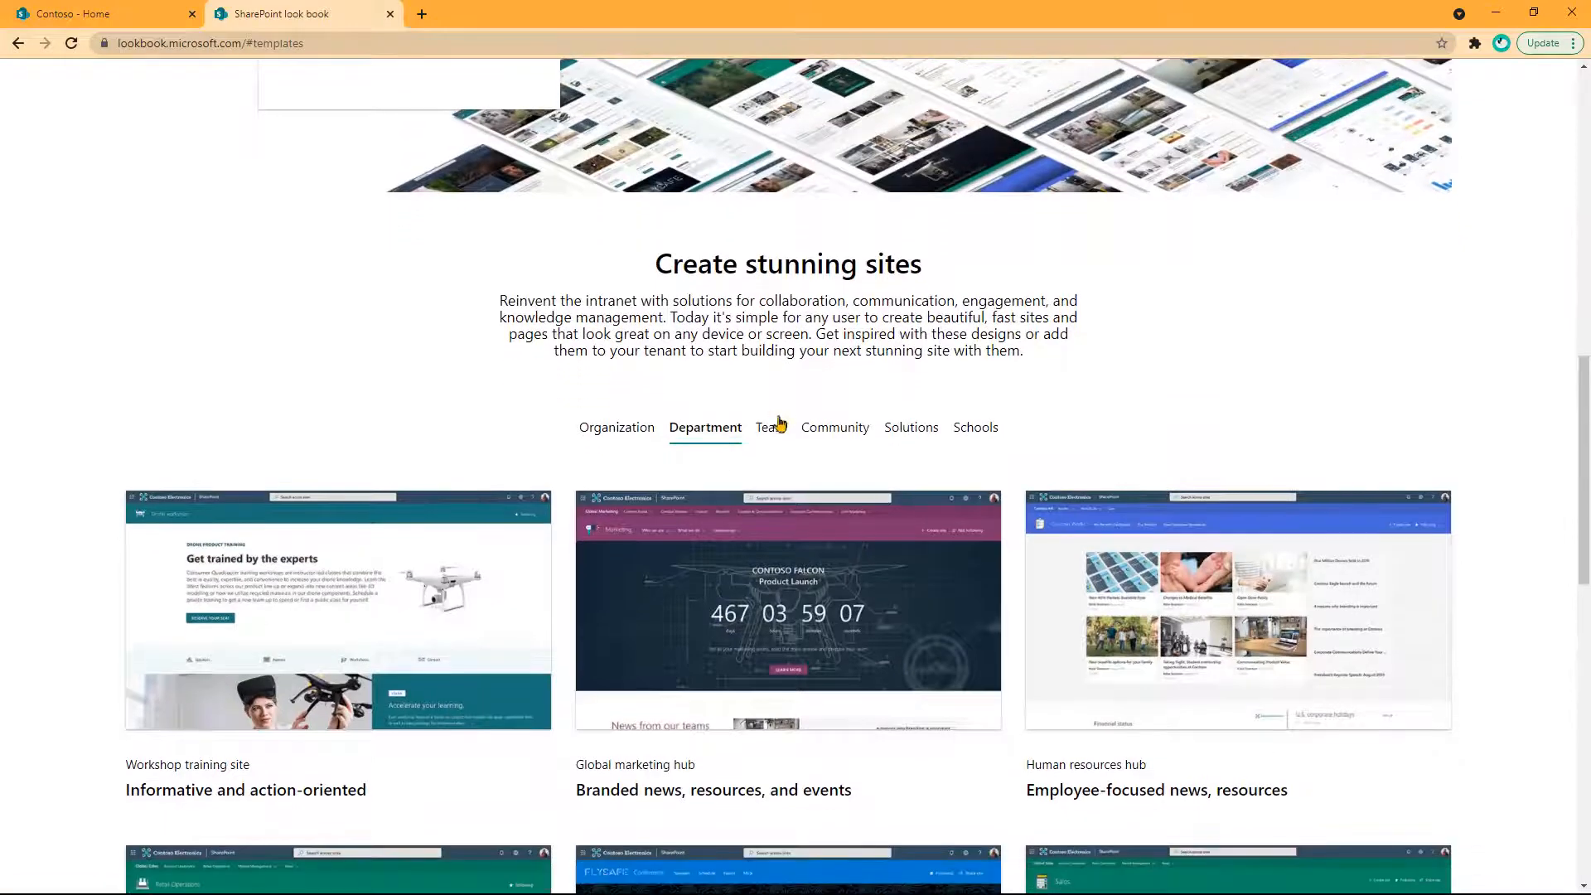
# Browse another design category, then return to the Organization designs
pyautogui.click(834, 428)
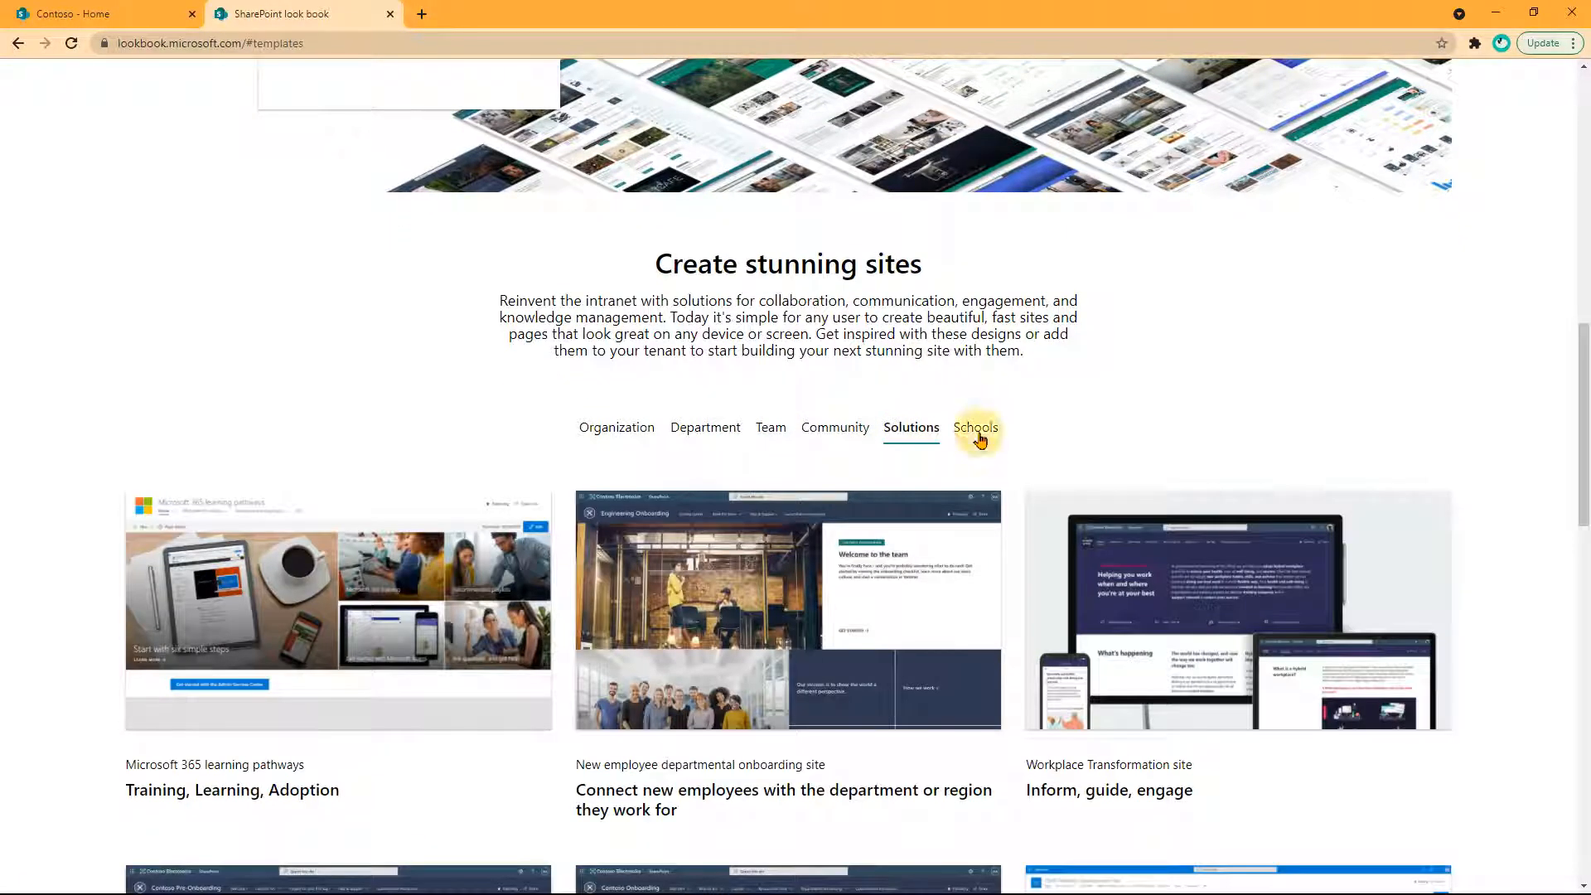
pyautogui.click(615, 427)
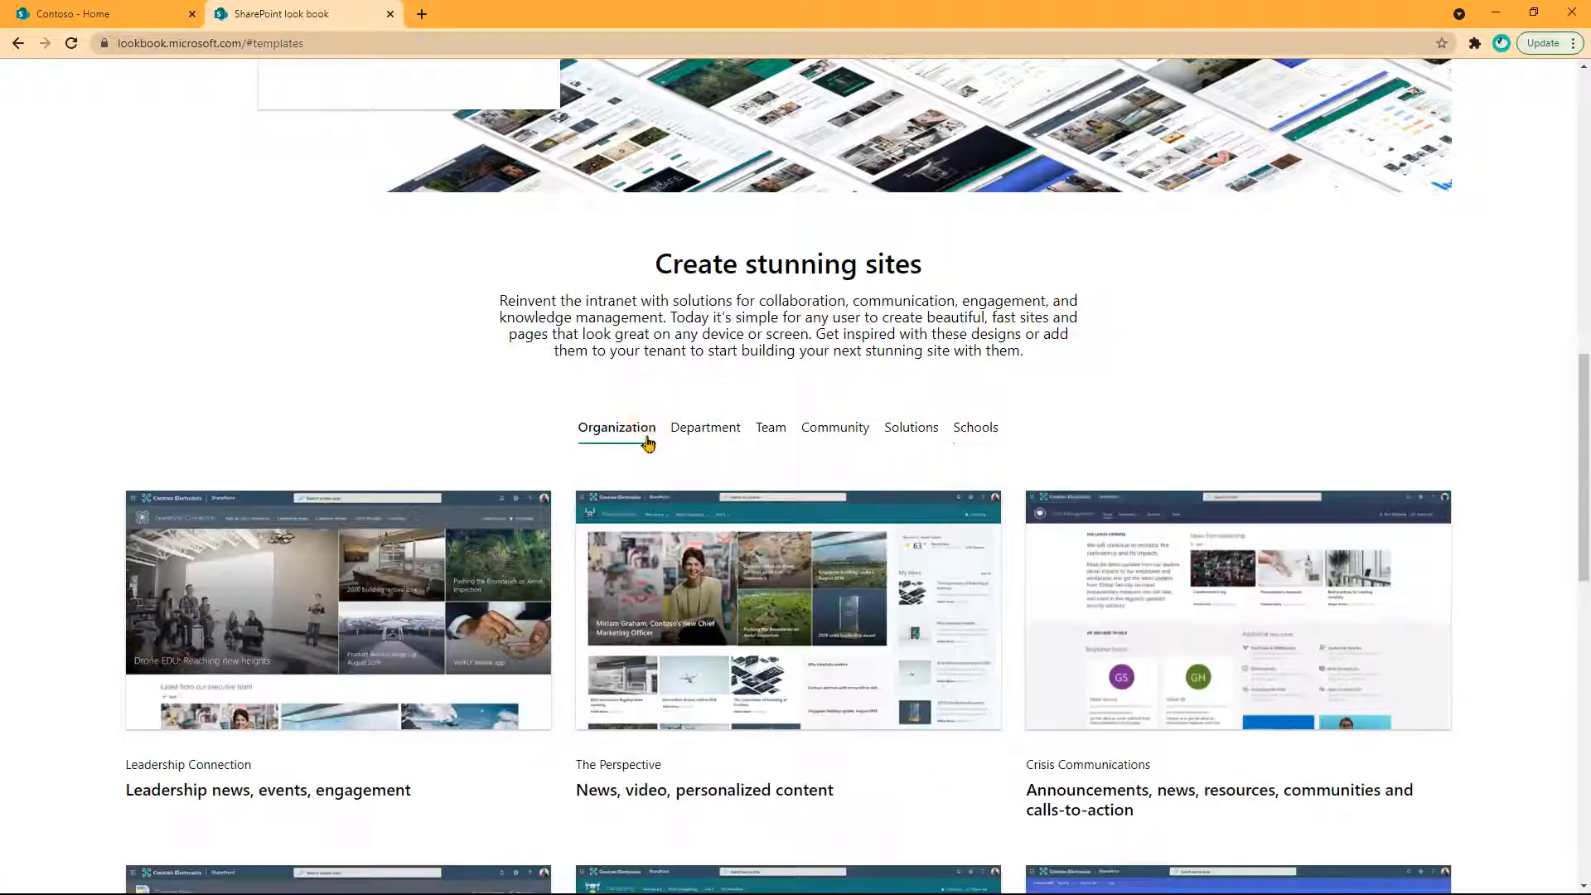
pyautogui.scroll(-3)
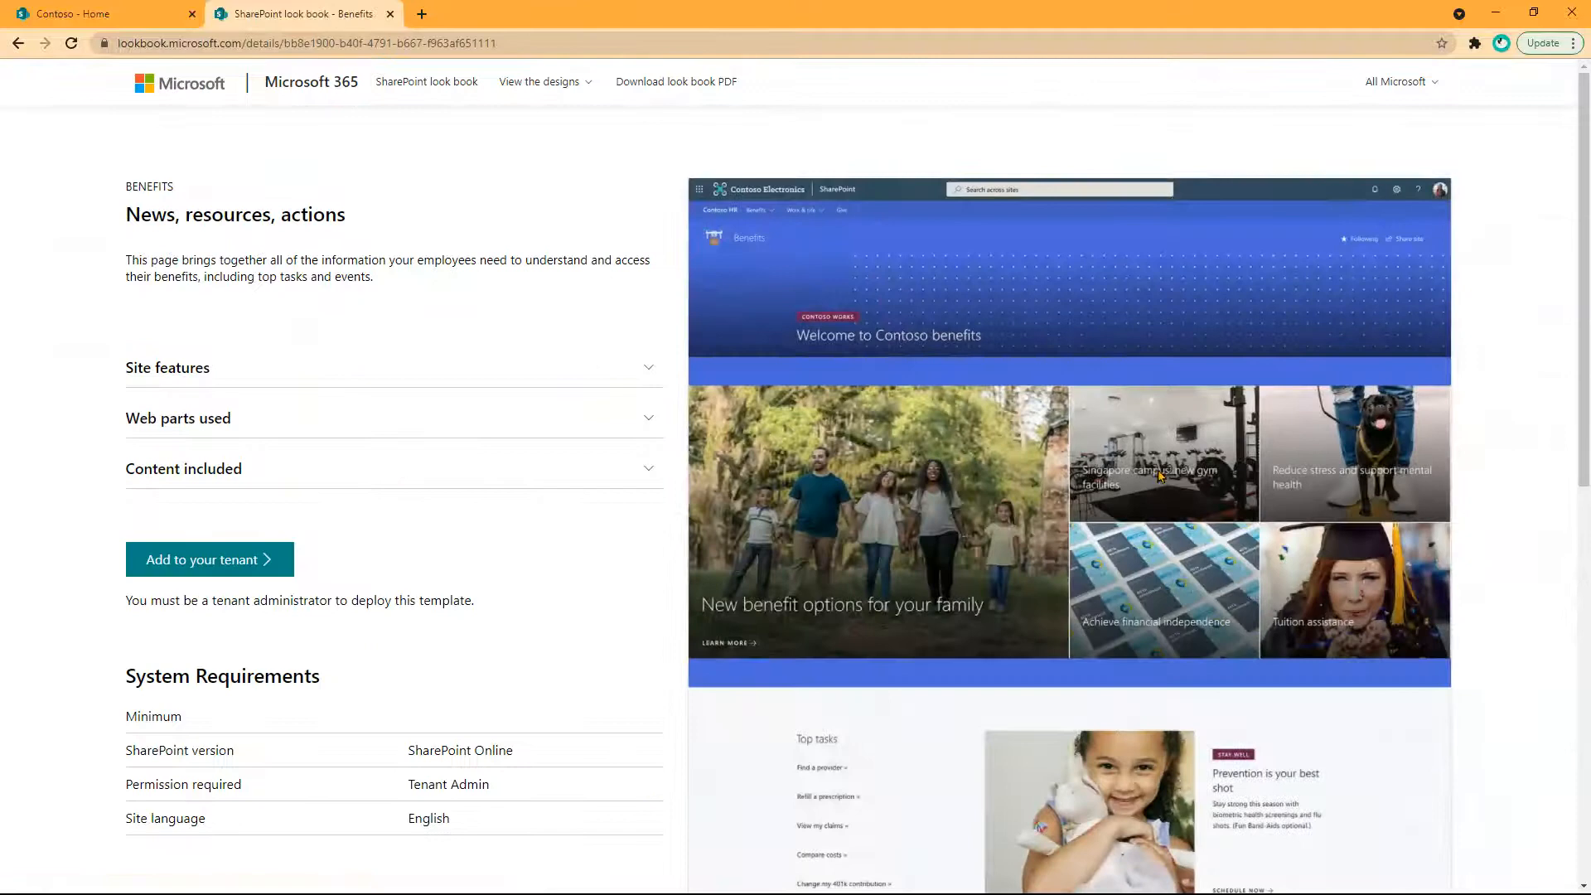
# Review the Benefits design's feature details and start adding it to the tenant
pyautogui.scroll(-3)
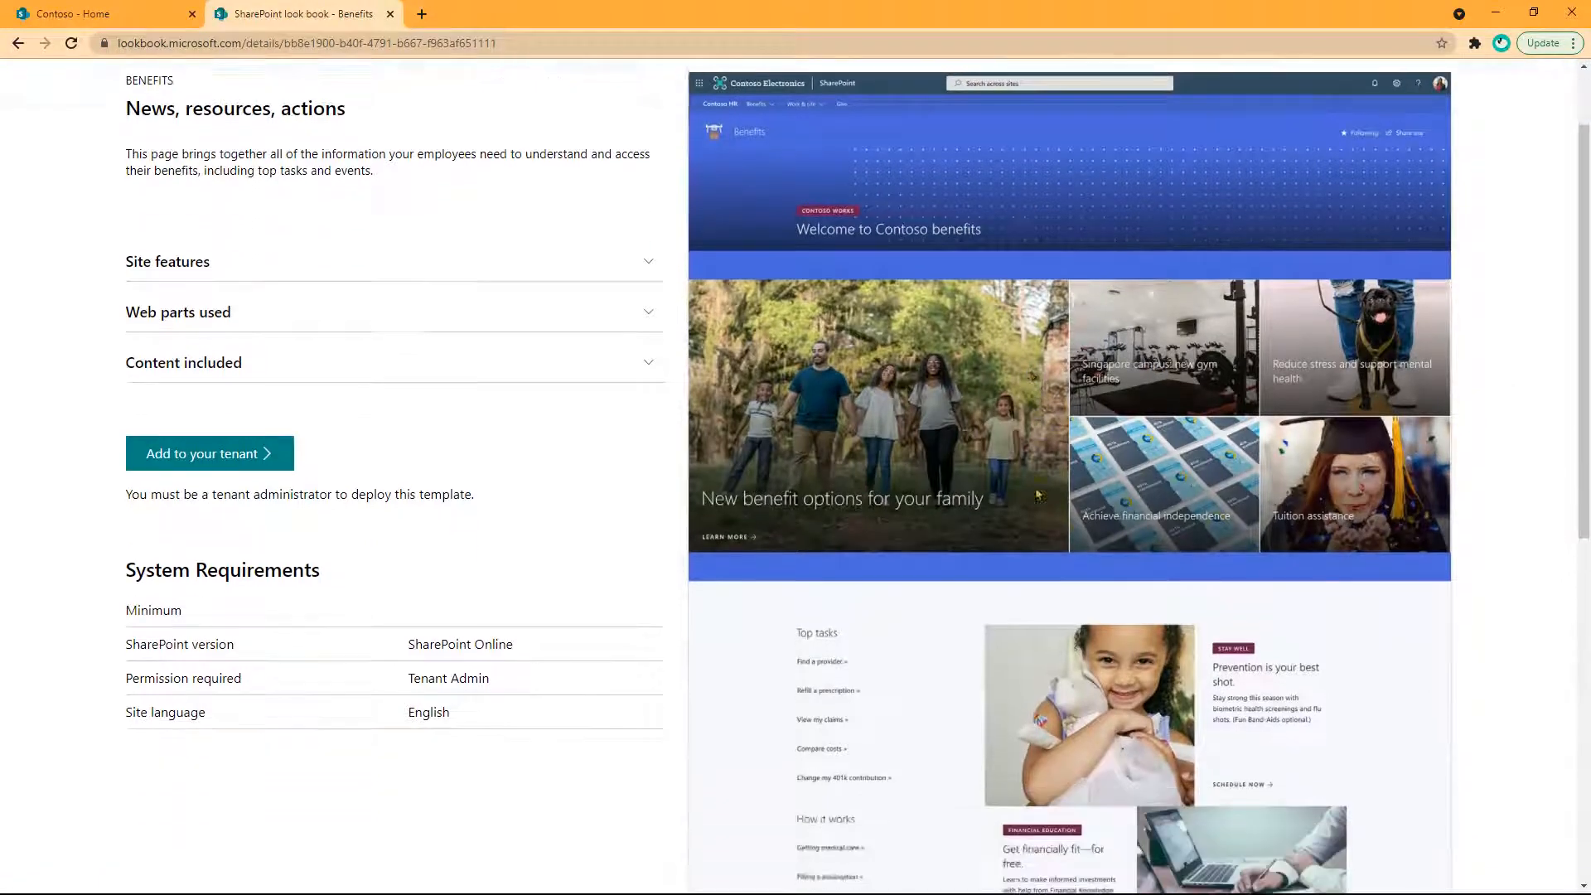
pyautogui.scroll(-3)
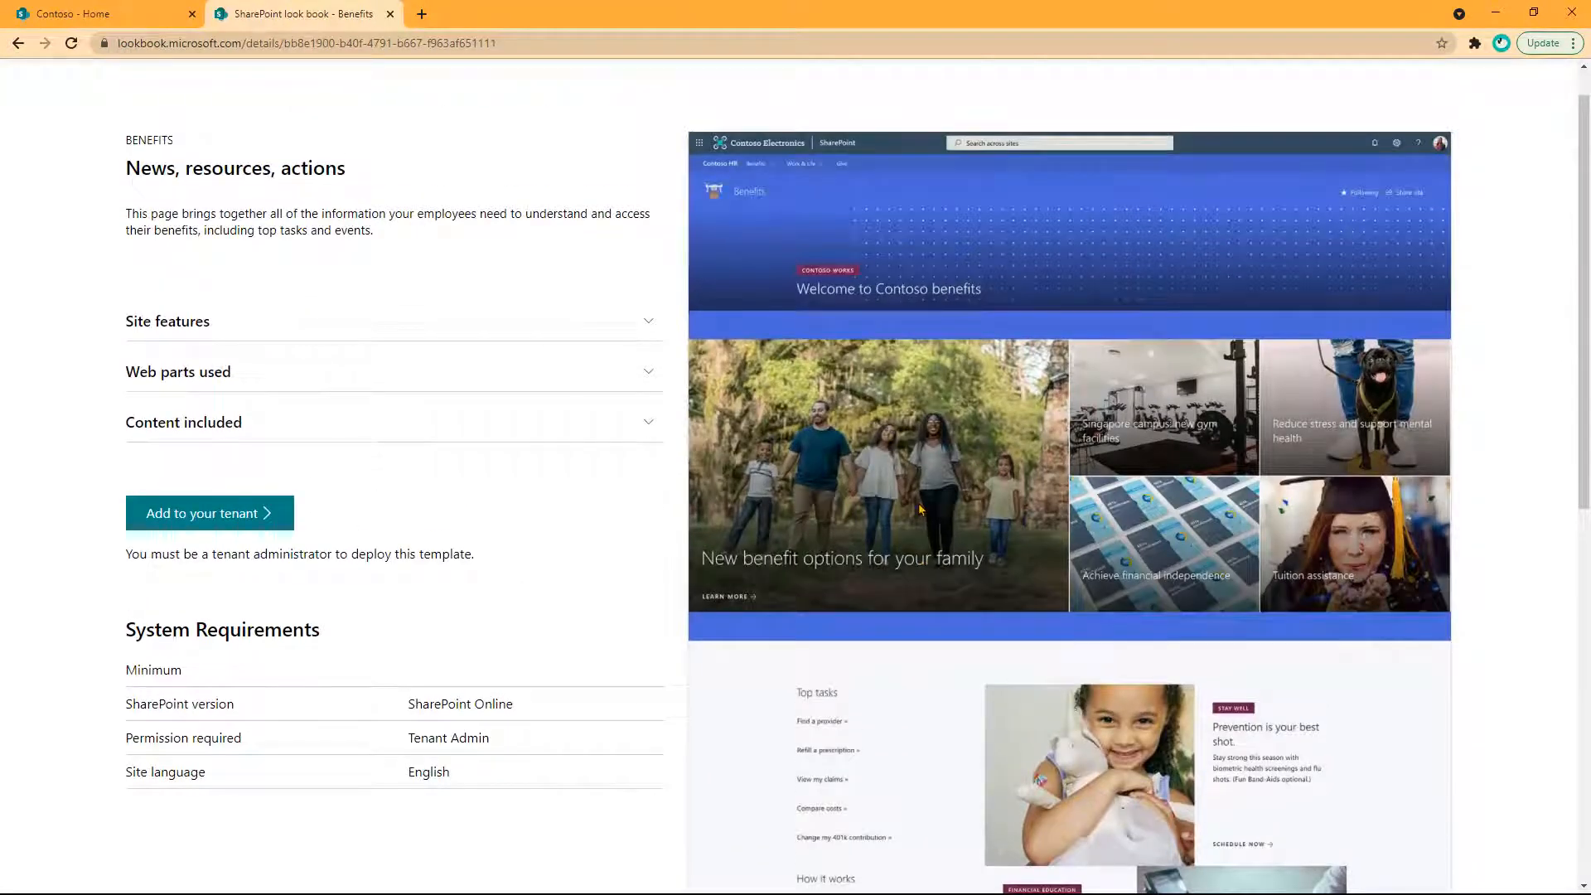
pyautogui.click(167, 321)
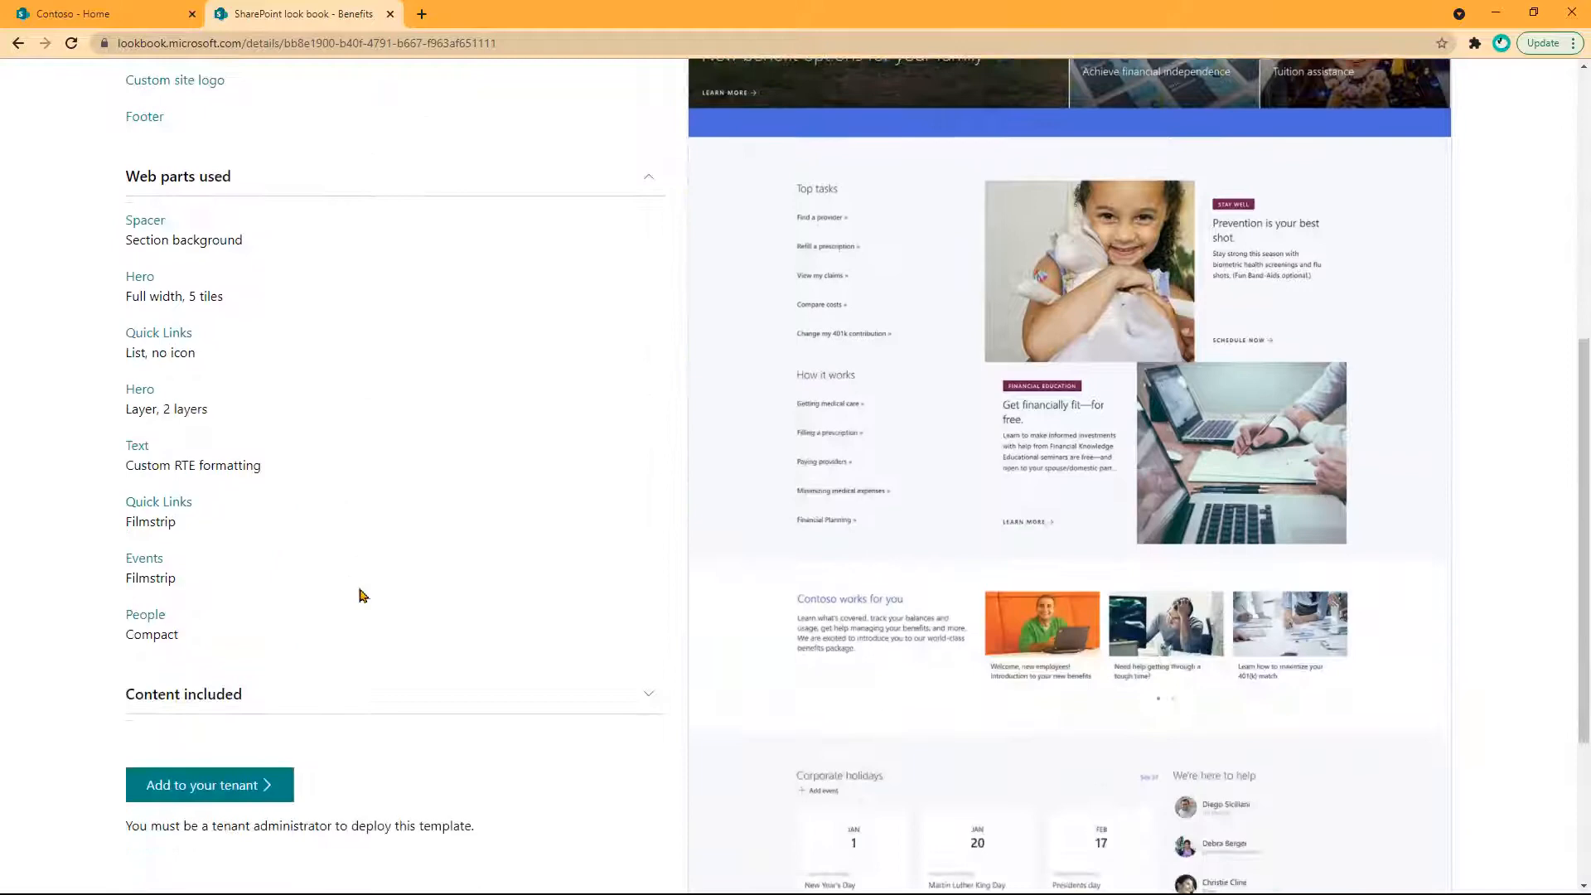
pyautogui.scroll(-3)
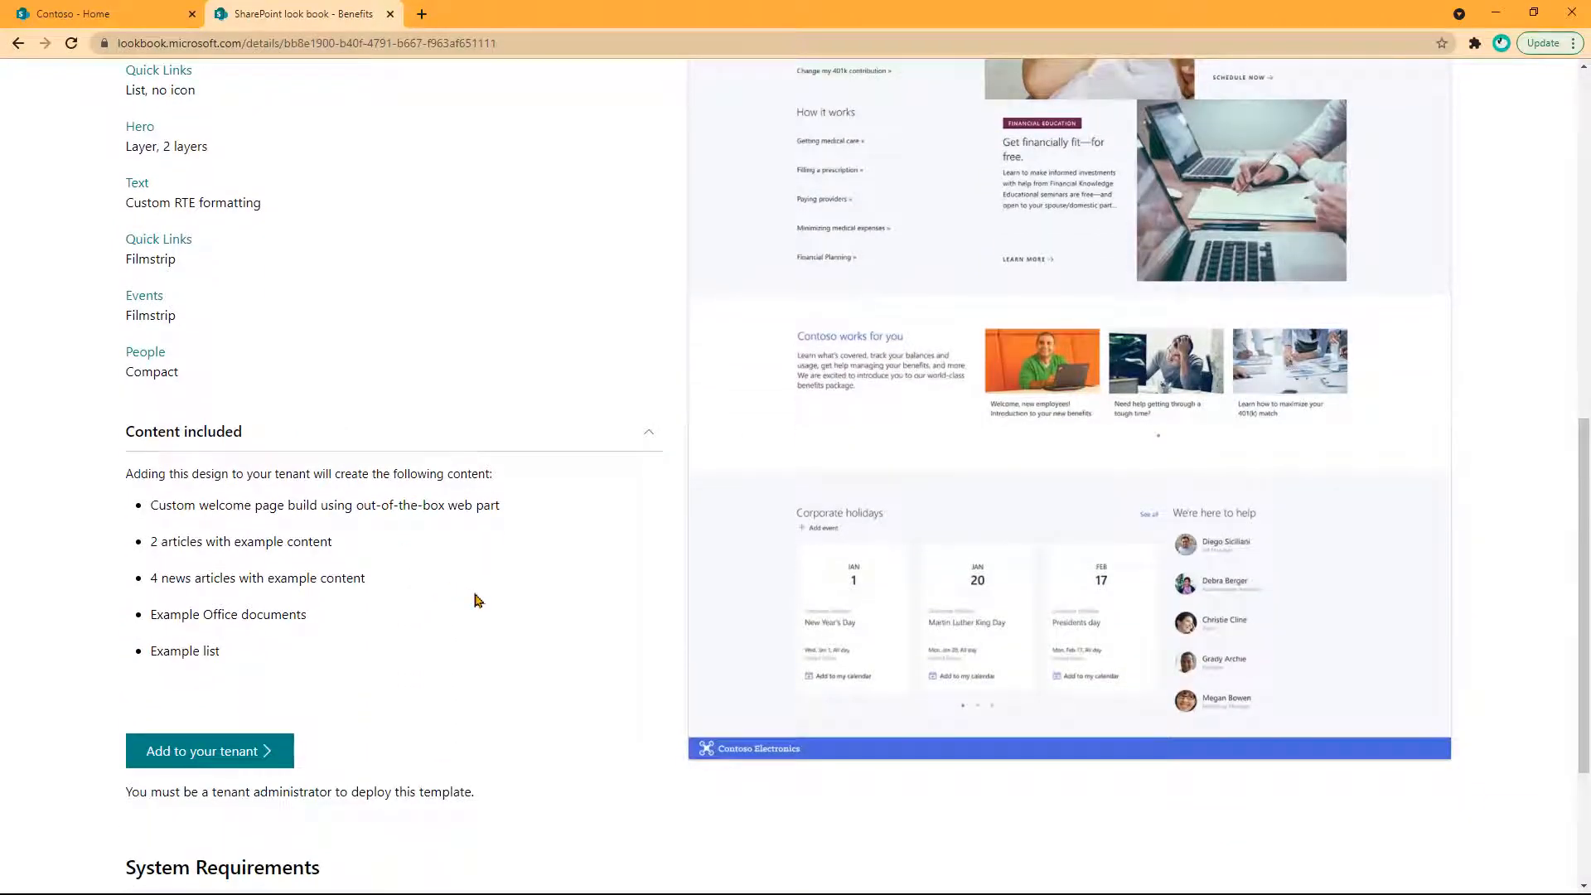
pyautogui.scroll(-3)
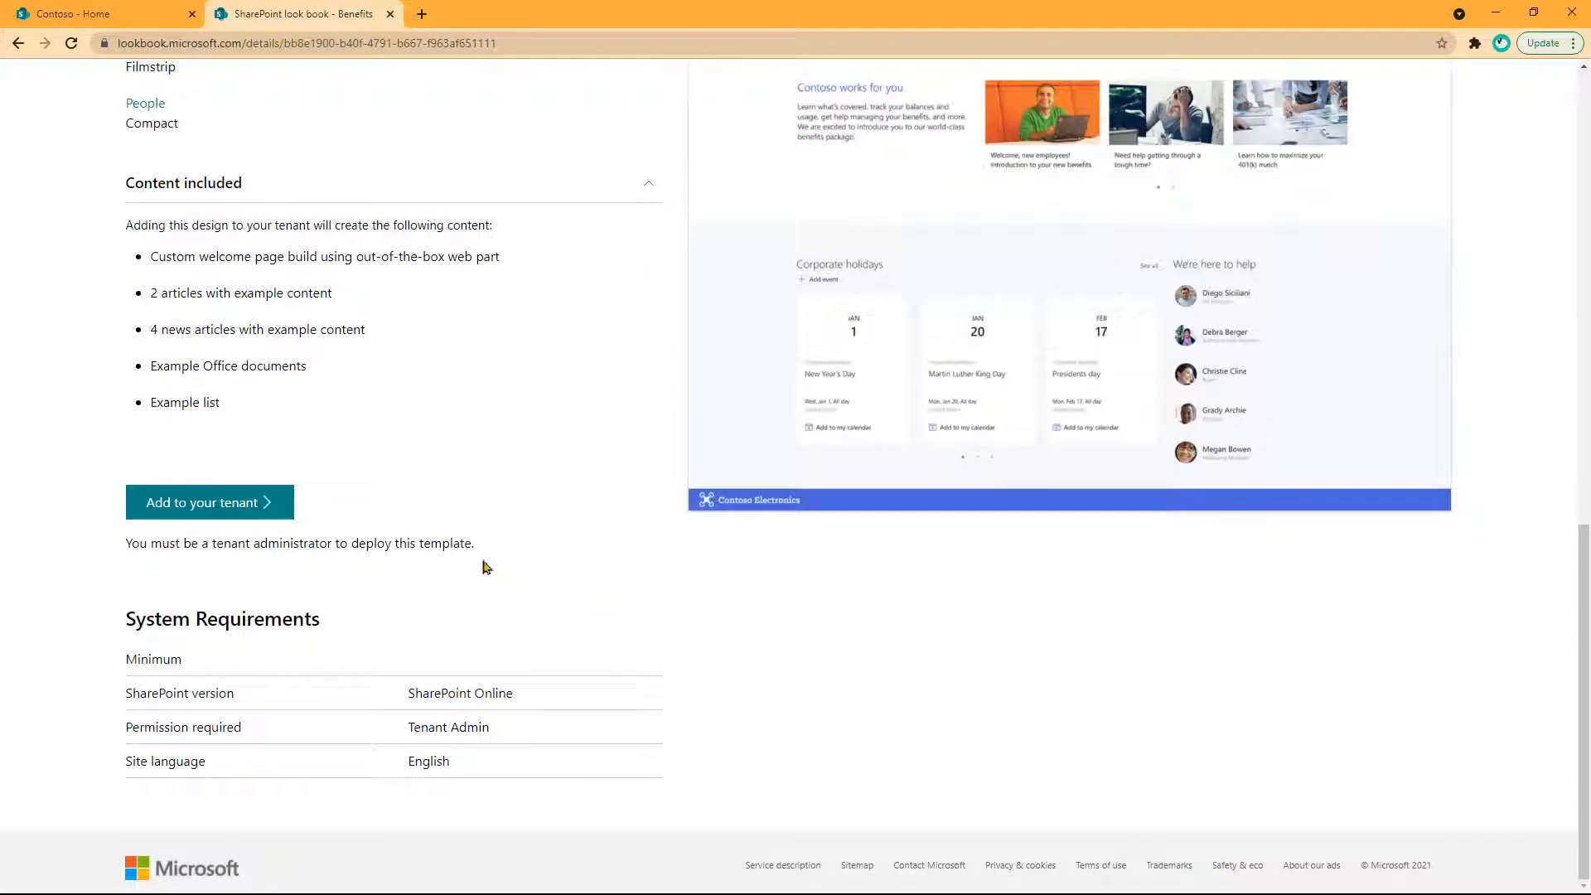
pyautogui.moveTo(412, 543)
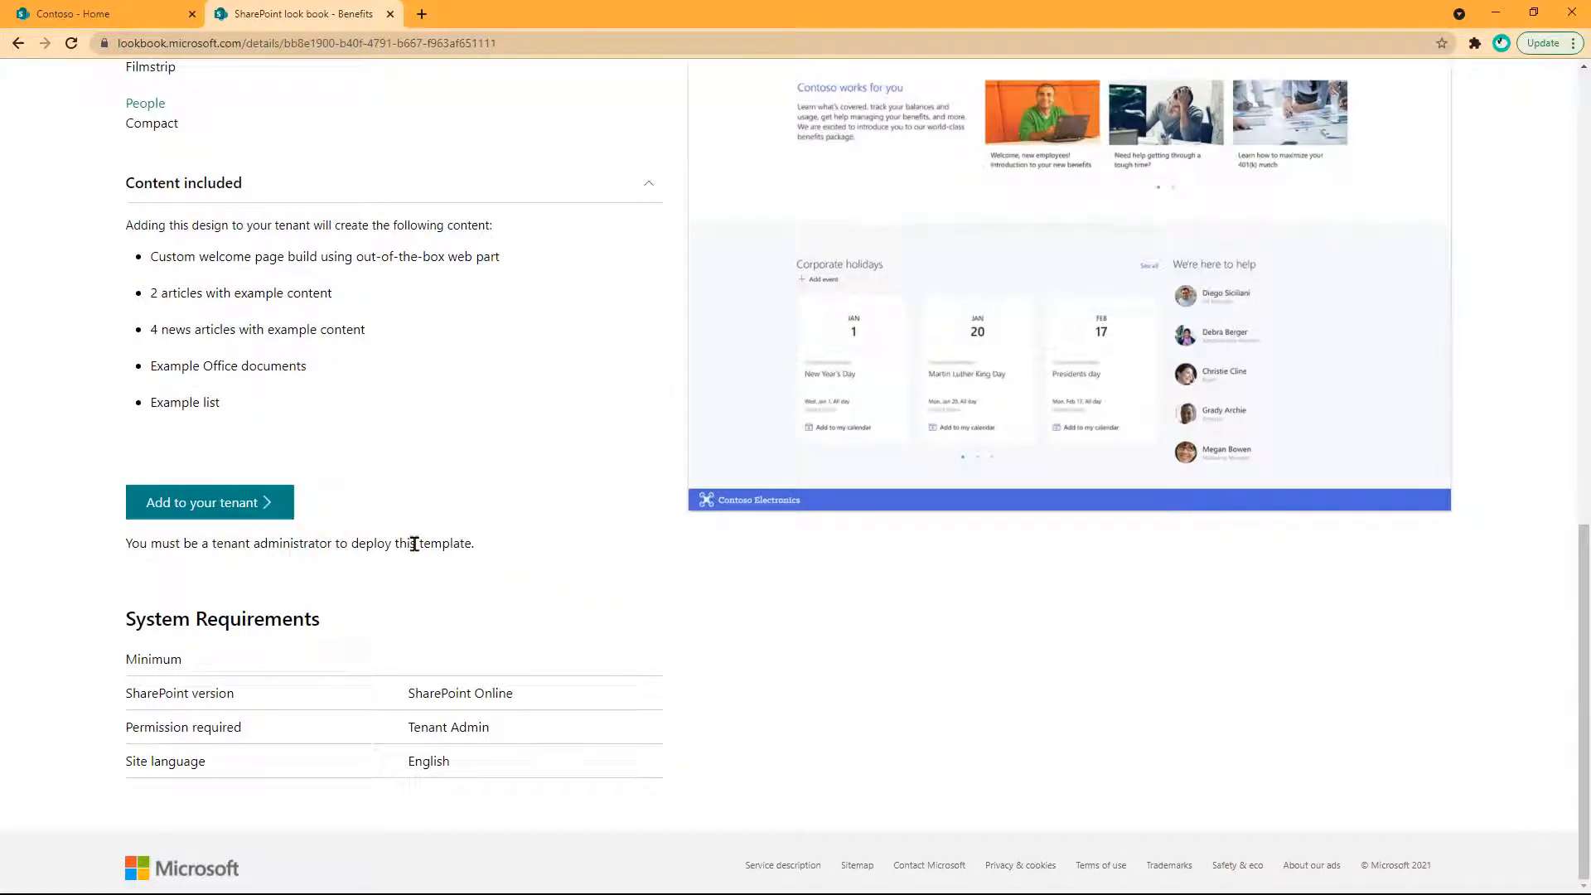
pyautogui.click(208, 502)
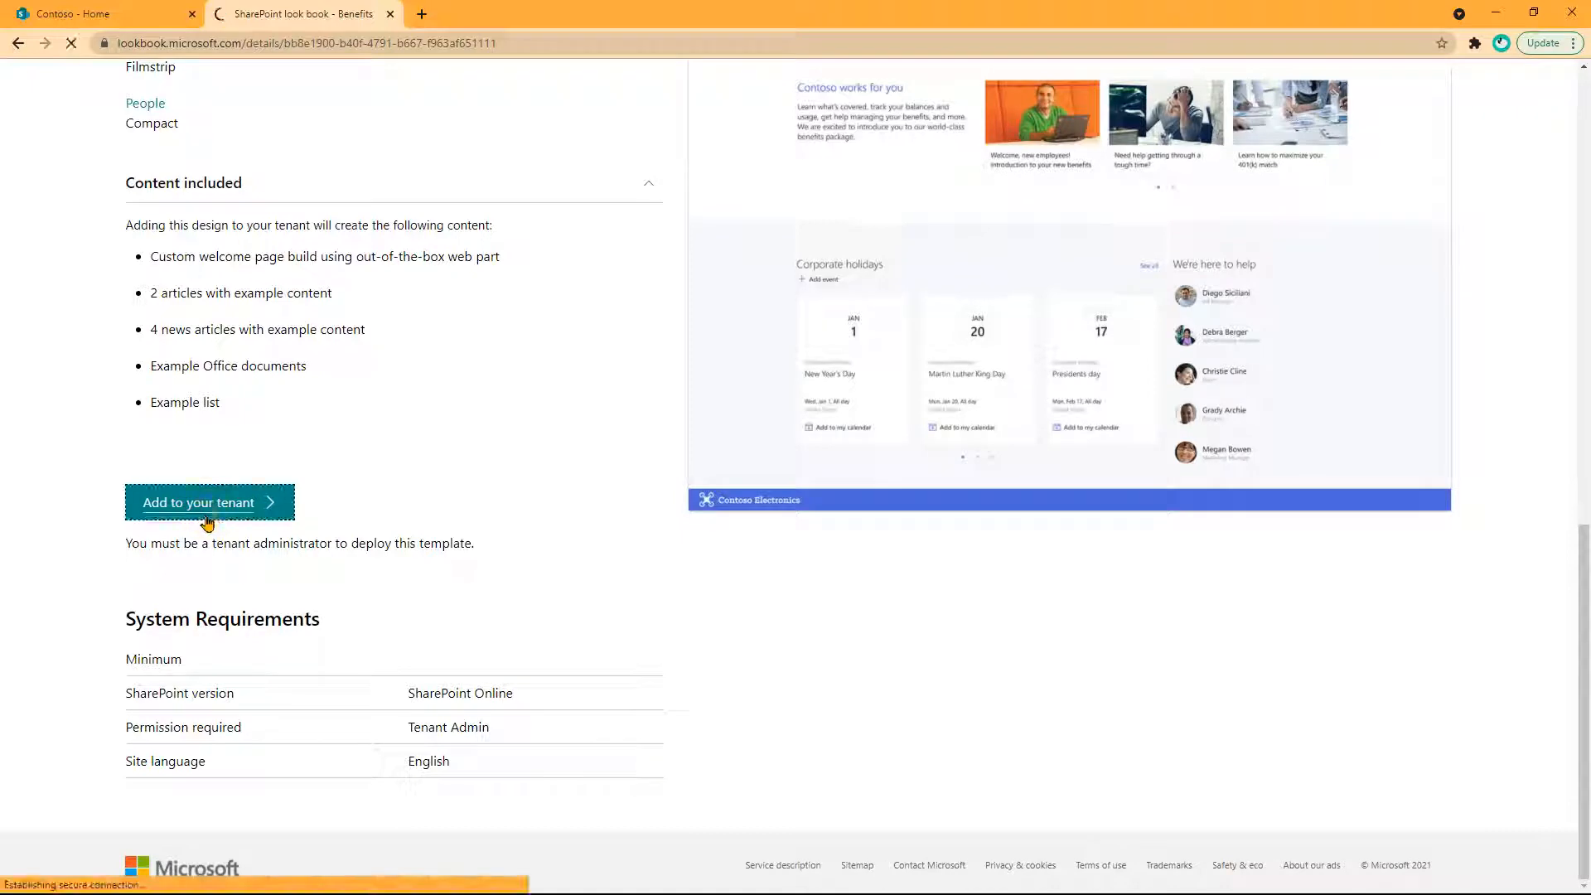
# Provision the Benefits site at the hr-life URL and confirm what will be provisioned
pyautogui.click(198, 502)
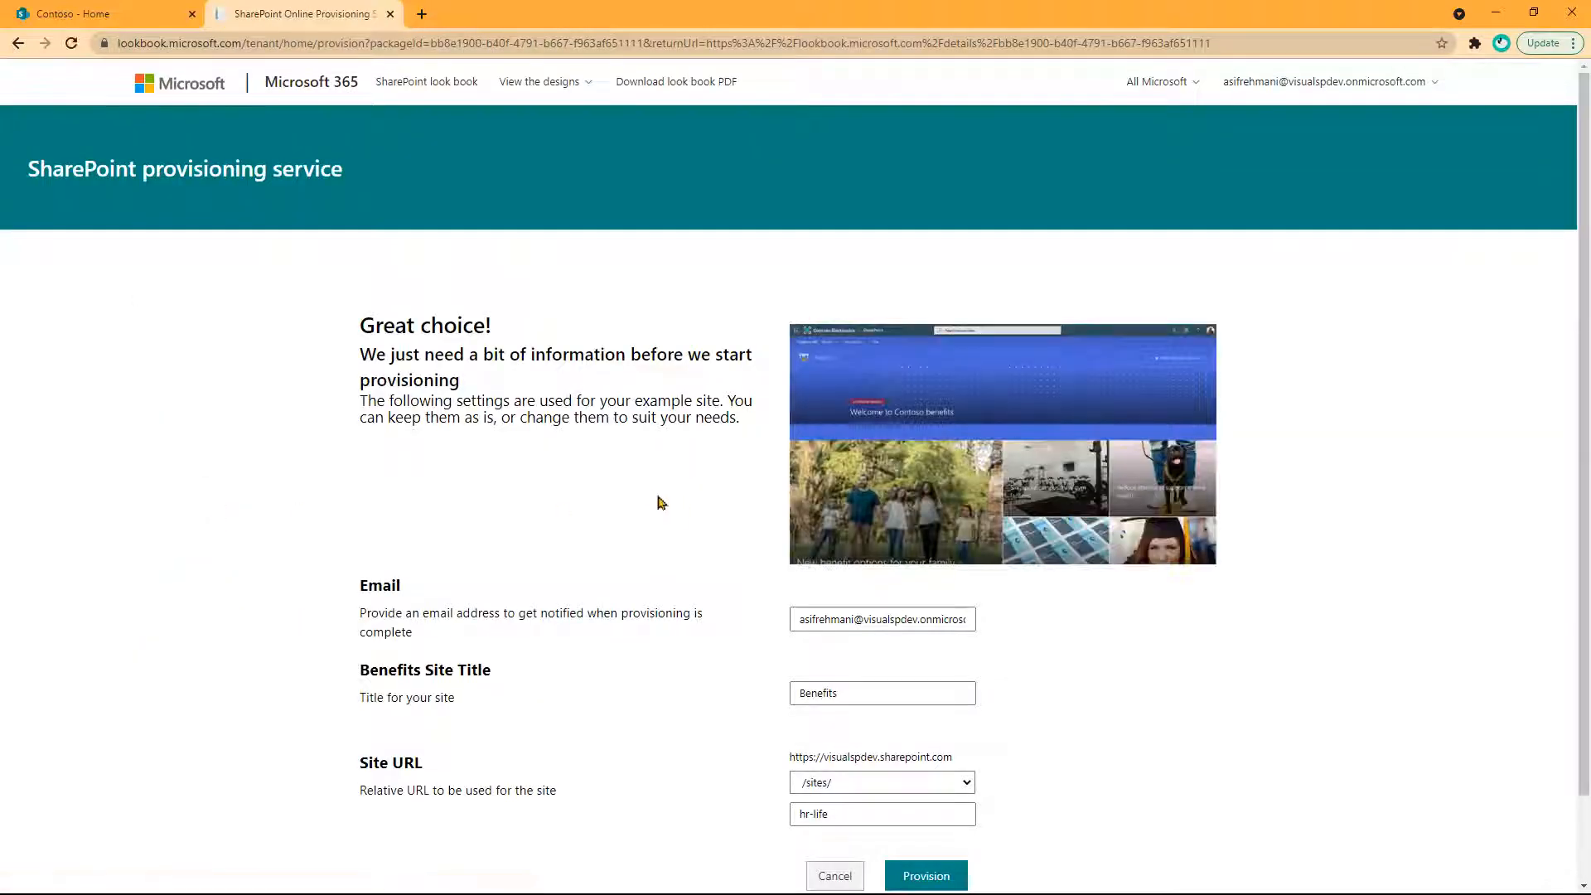
pyautogui.scroll(-3)
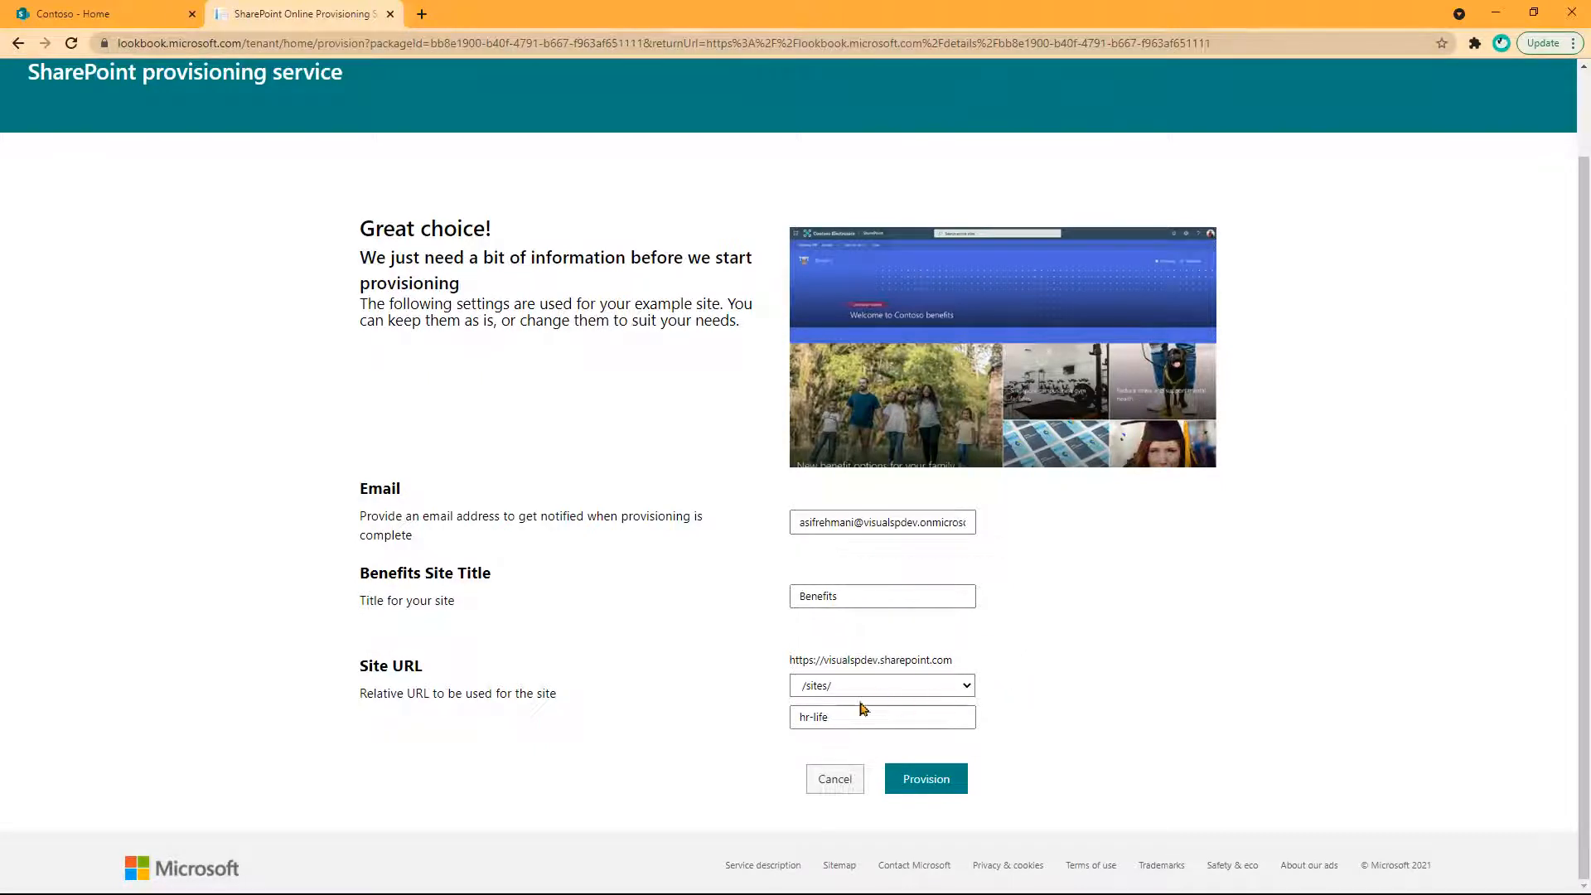
pyautogui.moveTo(925, 778)
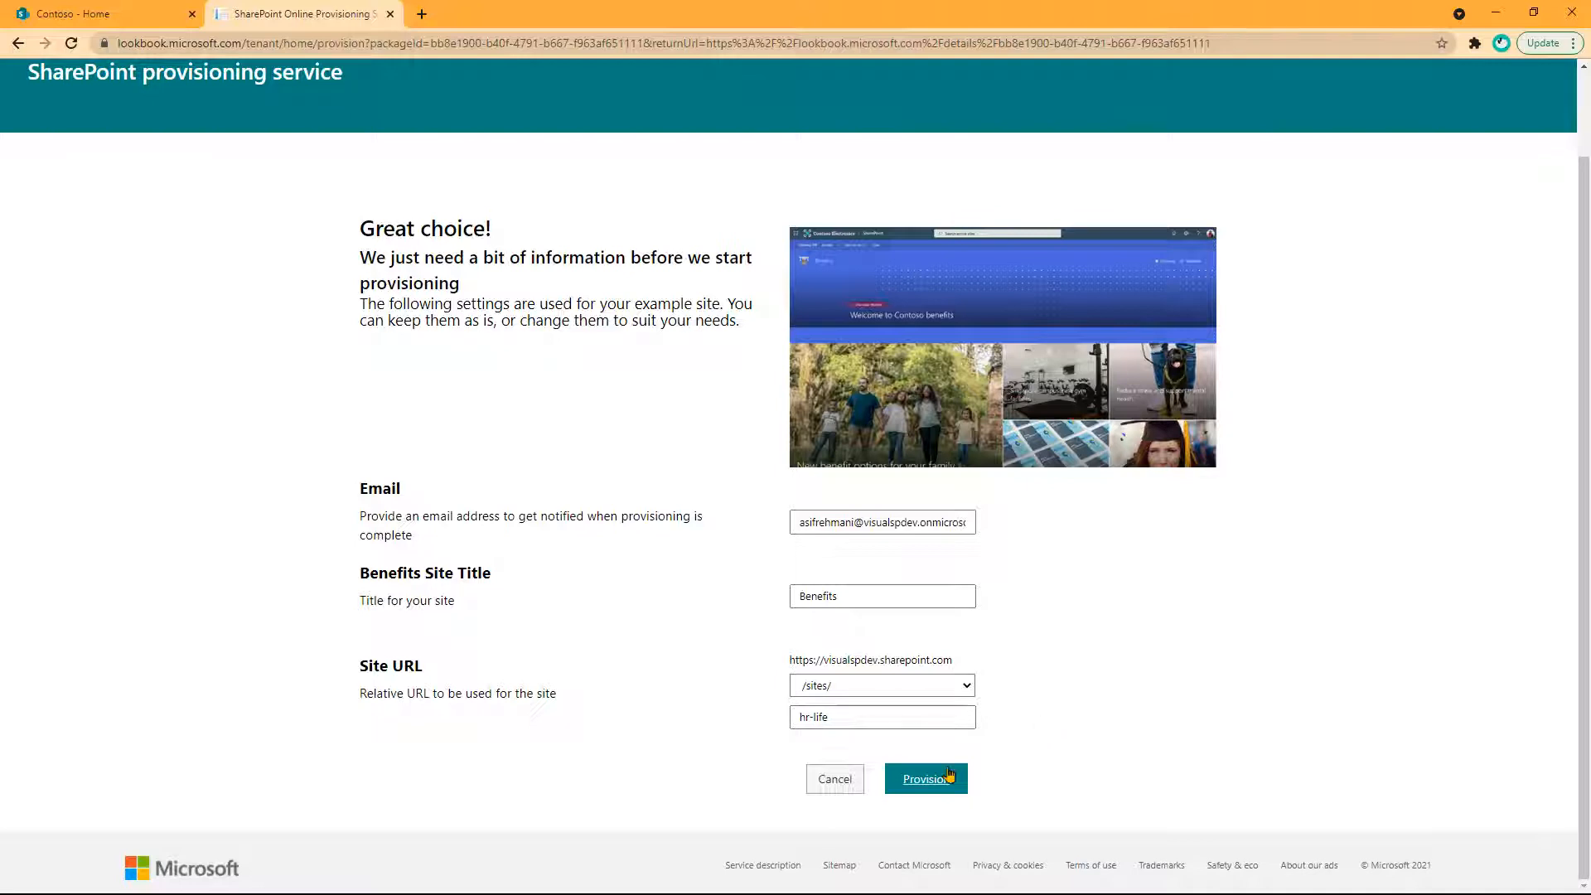
pyautogui.click(925, 778)
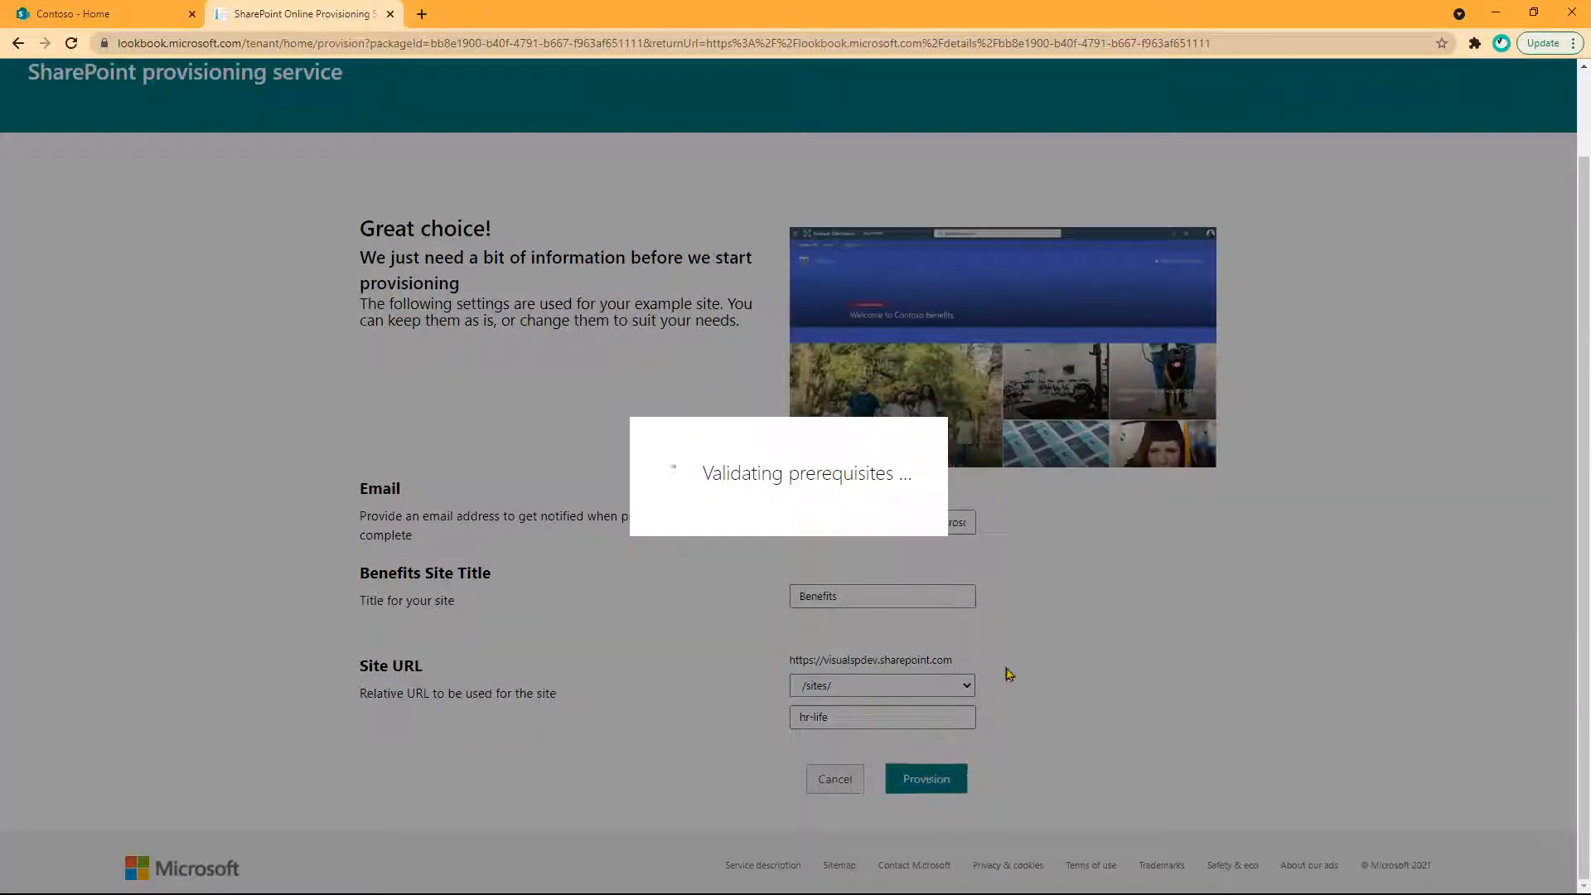
pyautogui.click(924, 777)
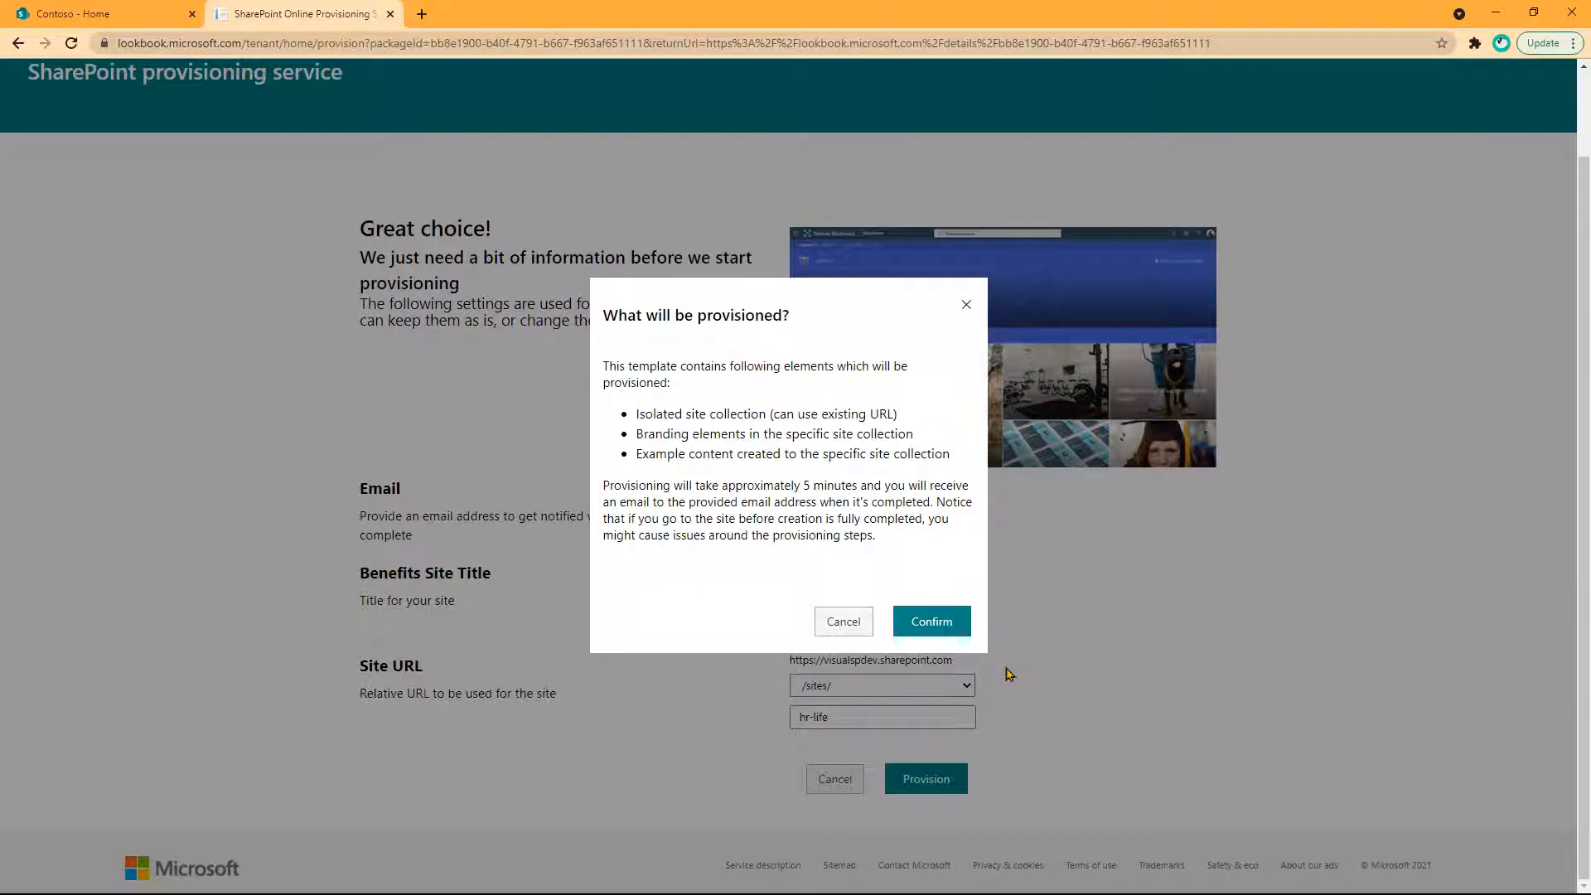
pyautogui.moveTo(840, 525)
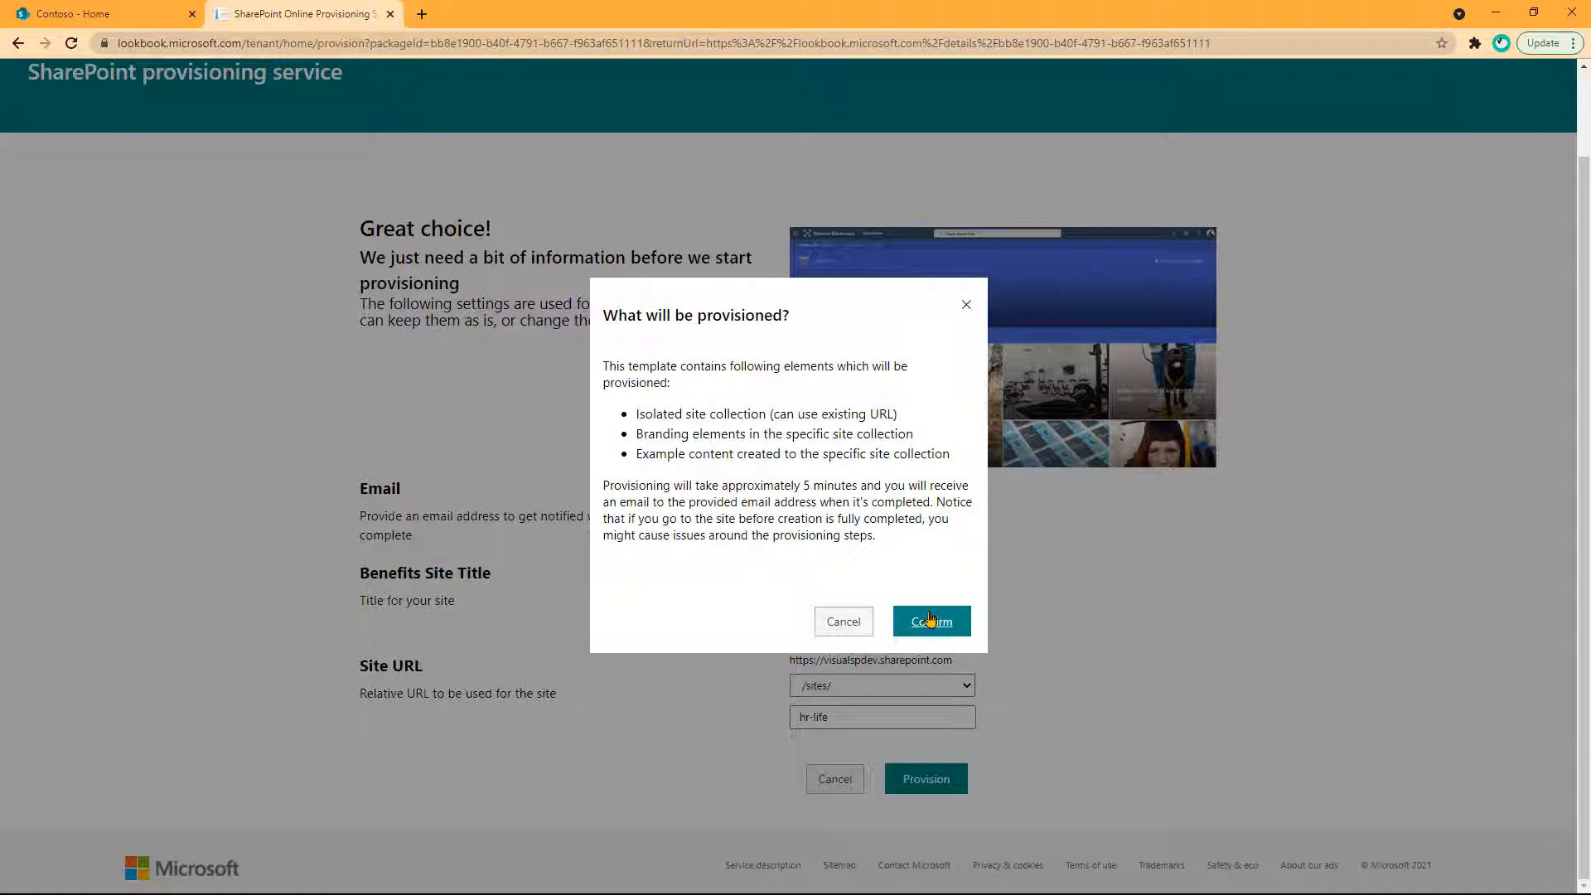
pyautogui.click(930, 620)
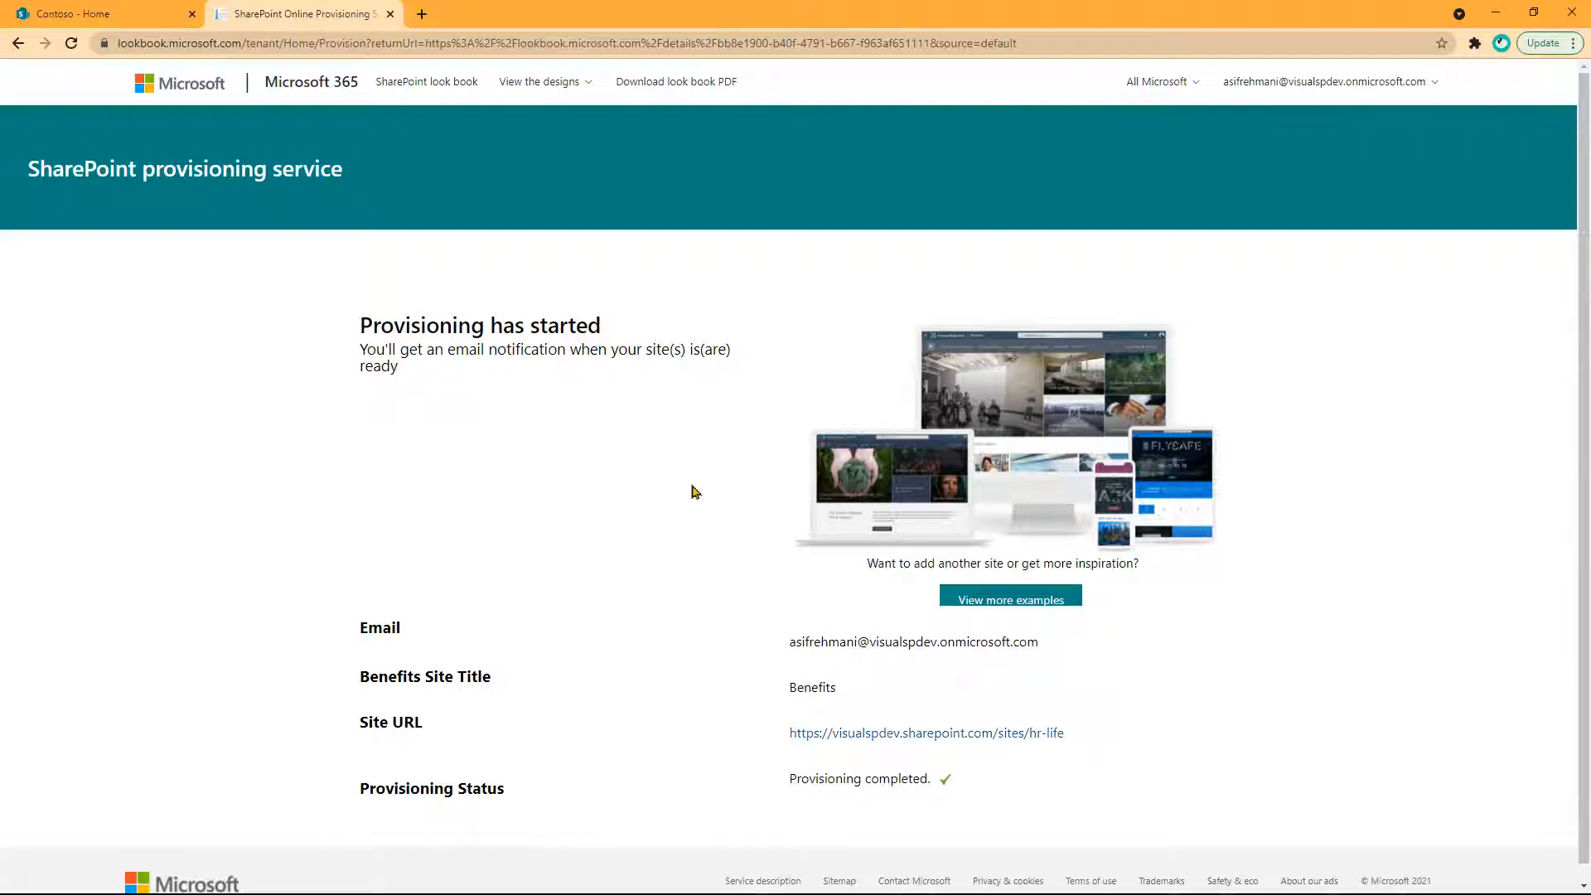
pyautogui.moveTo(907, 799)
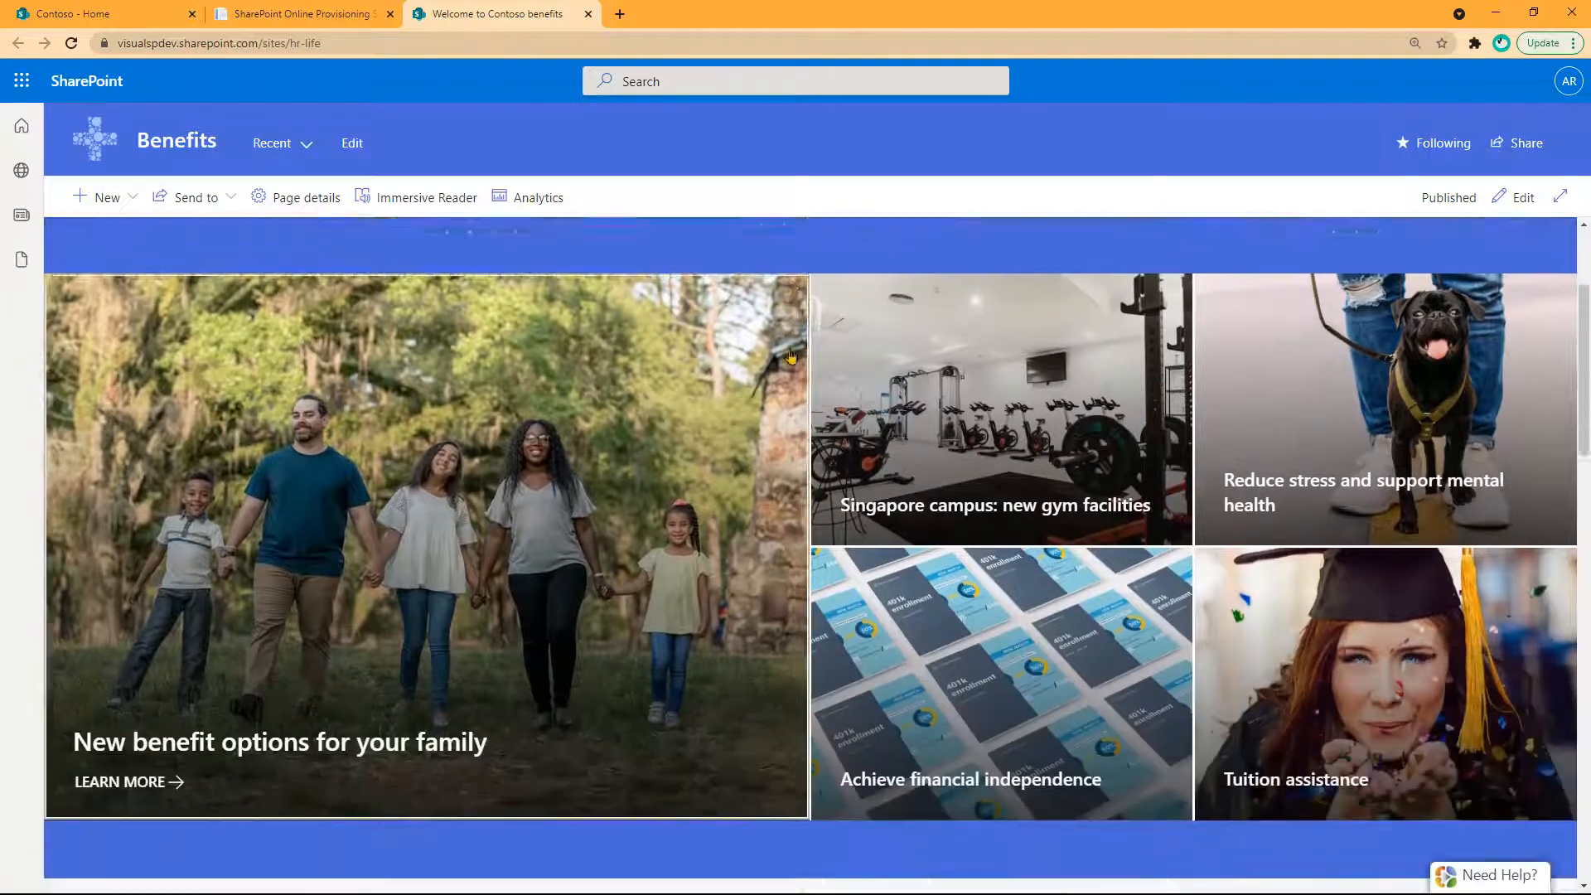
# List the site contents of the new Benefits site from the settings gear
pyautogui.scroll(-3)
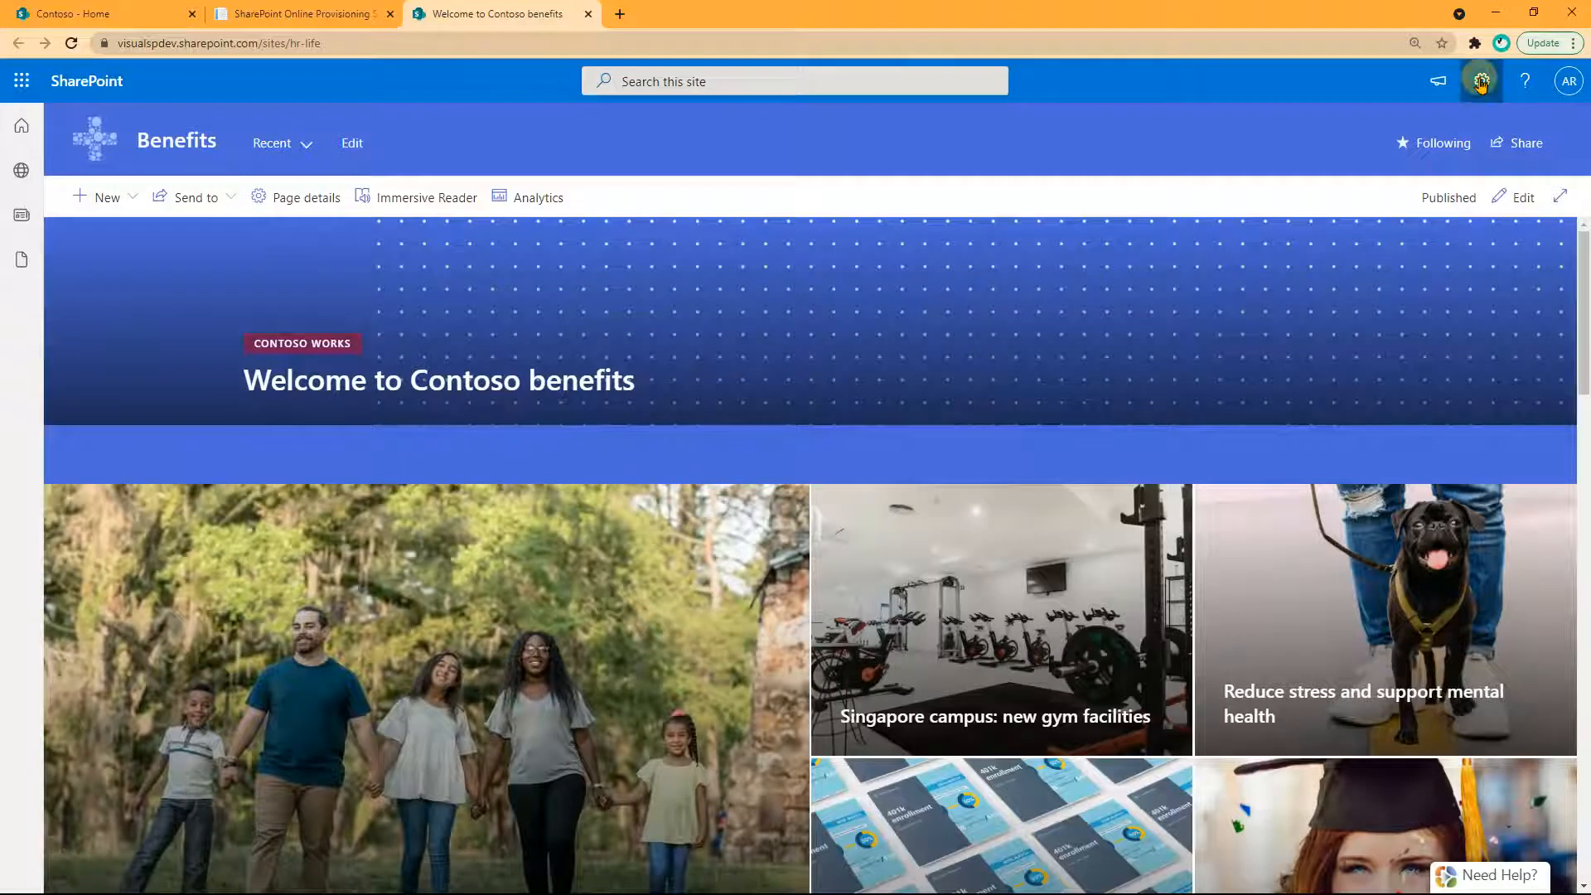
pyautogui.click(1481, 81)
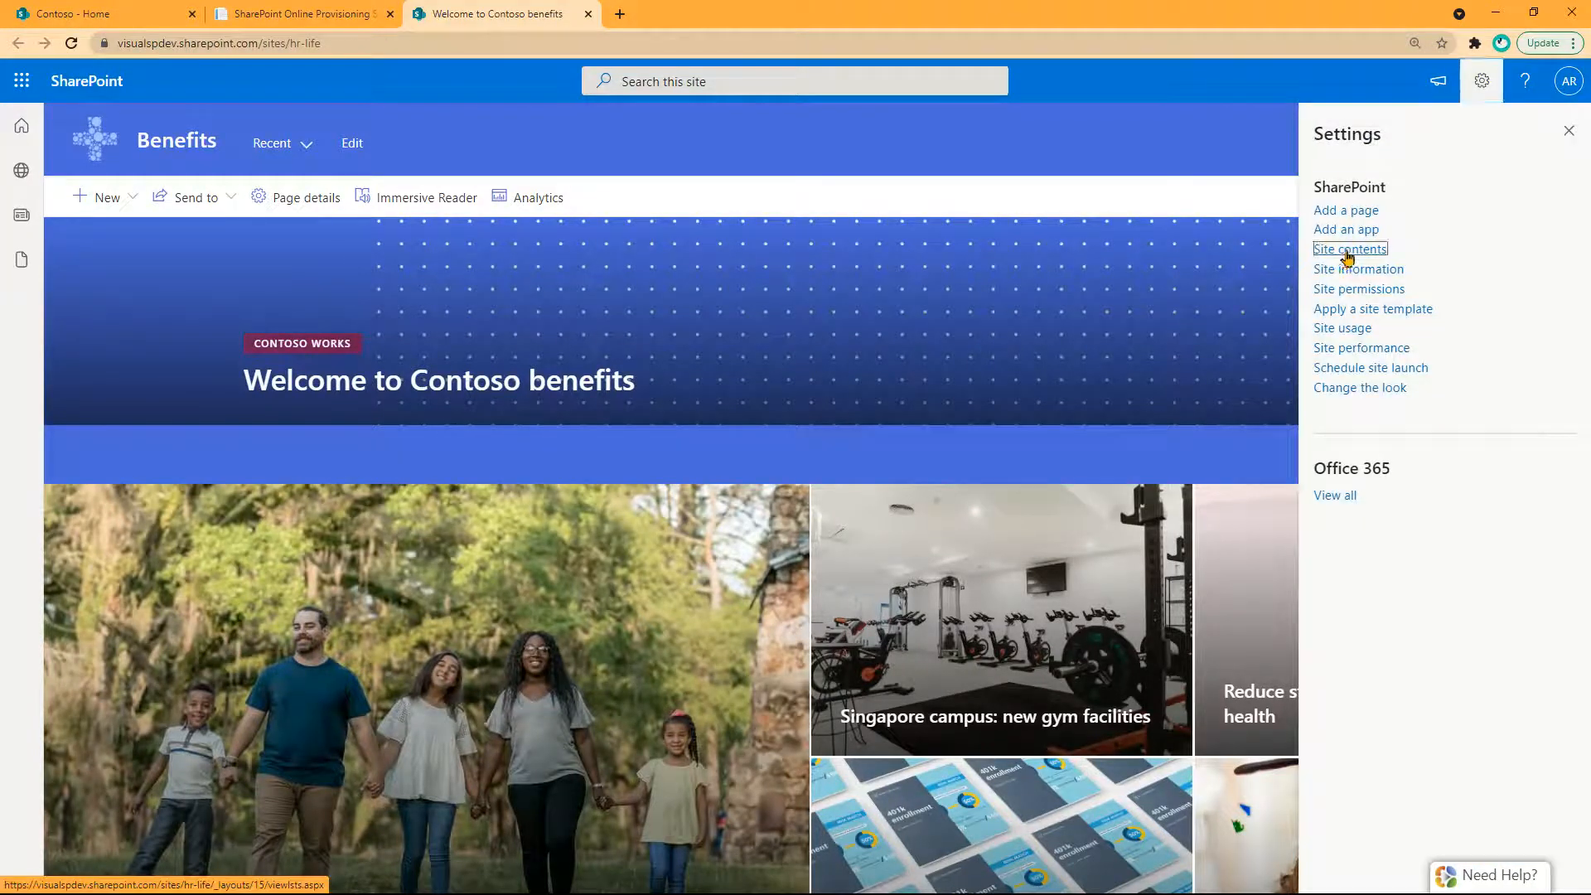
pyautogui.click(1350, 249)
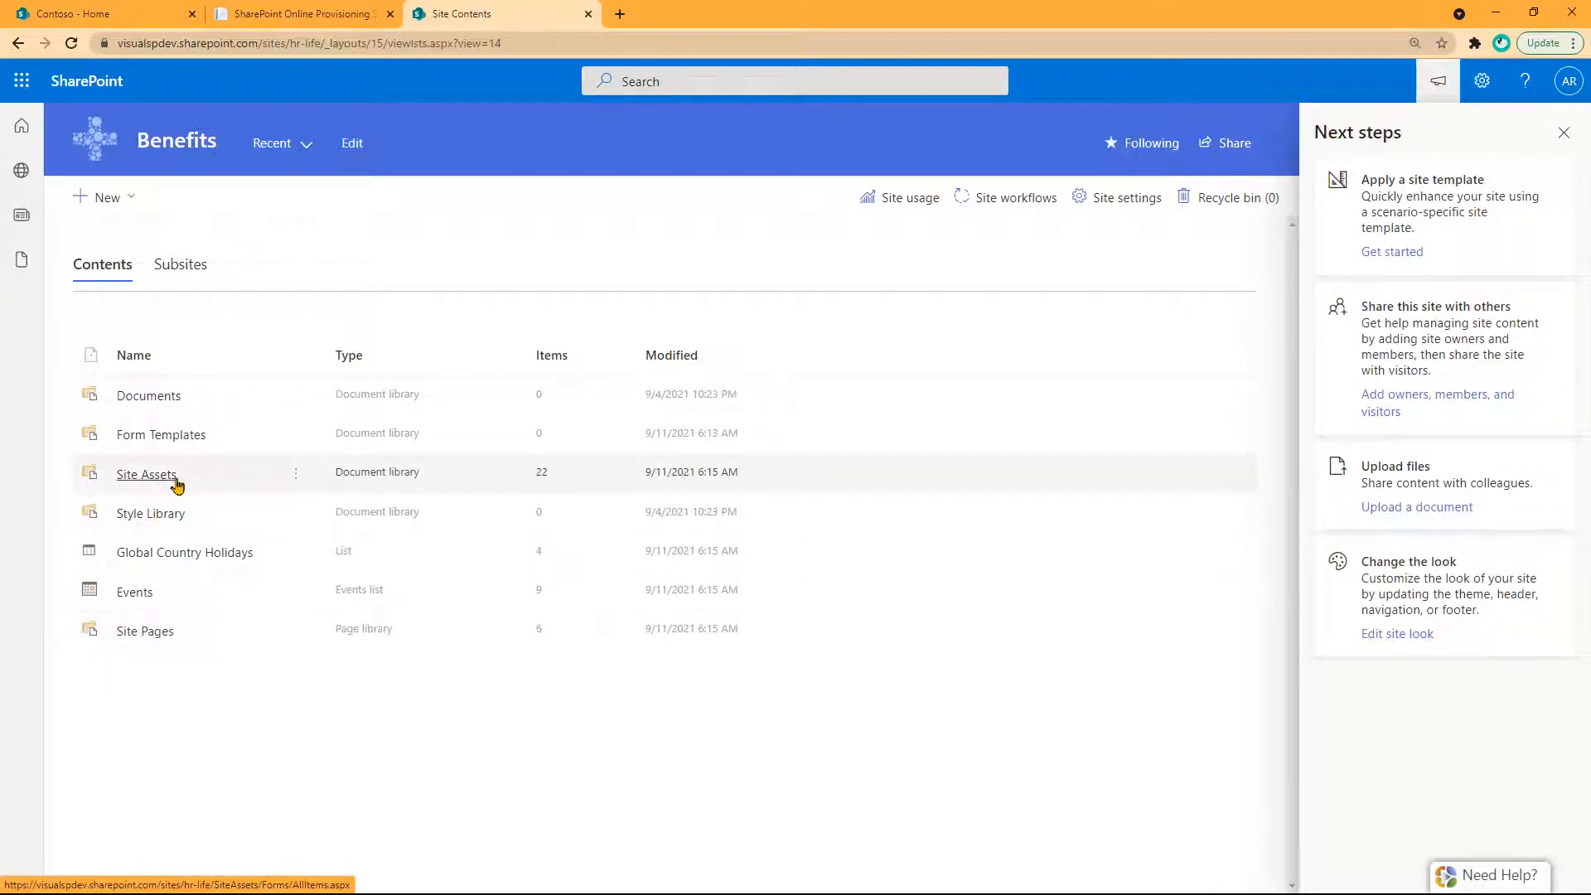
# Open the Site Pages library, then return to the Contoso benefits home page
pyautogui.click(145, 630)
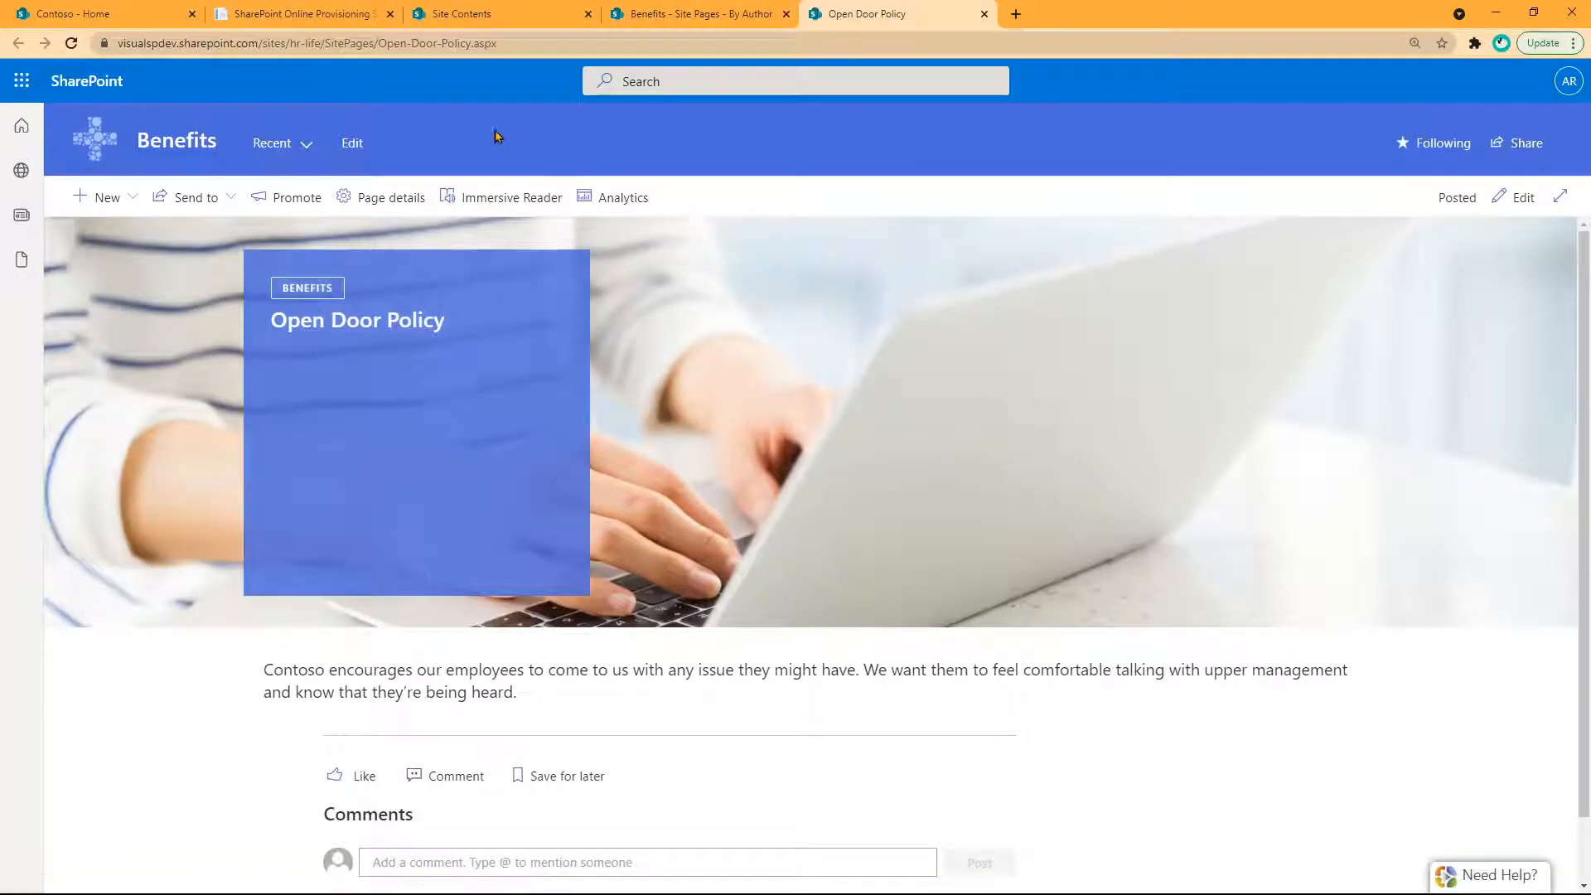
pyautogui.click(176, 140)
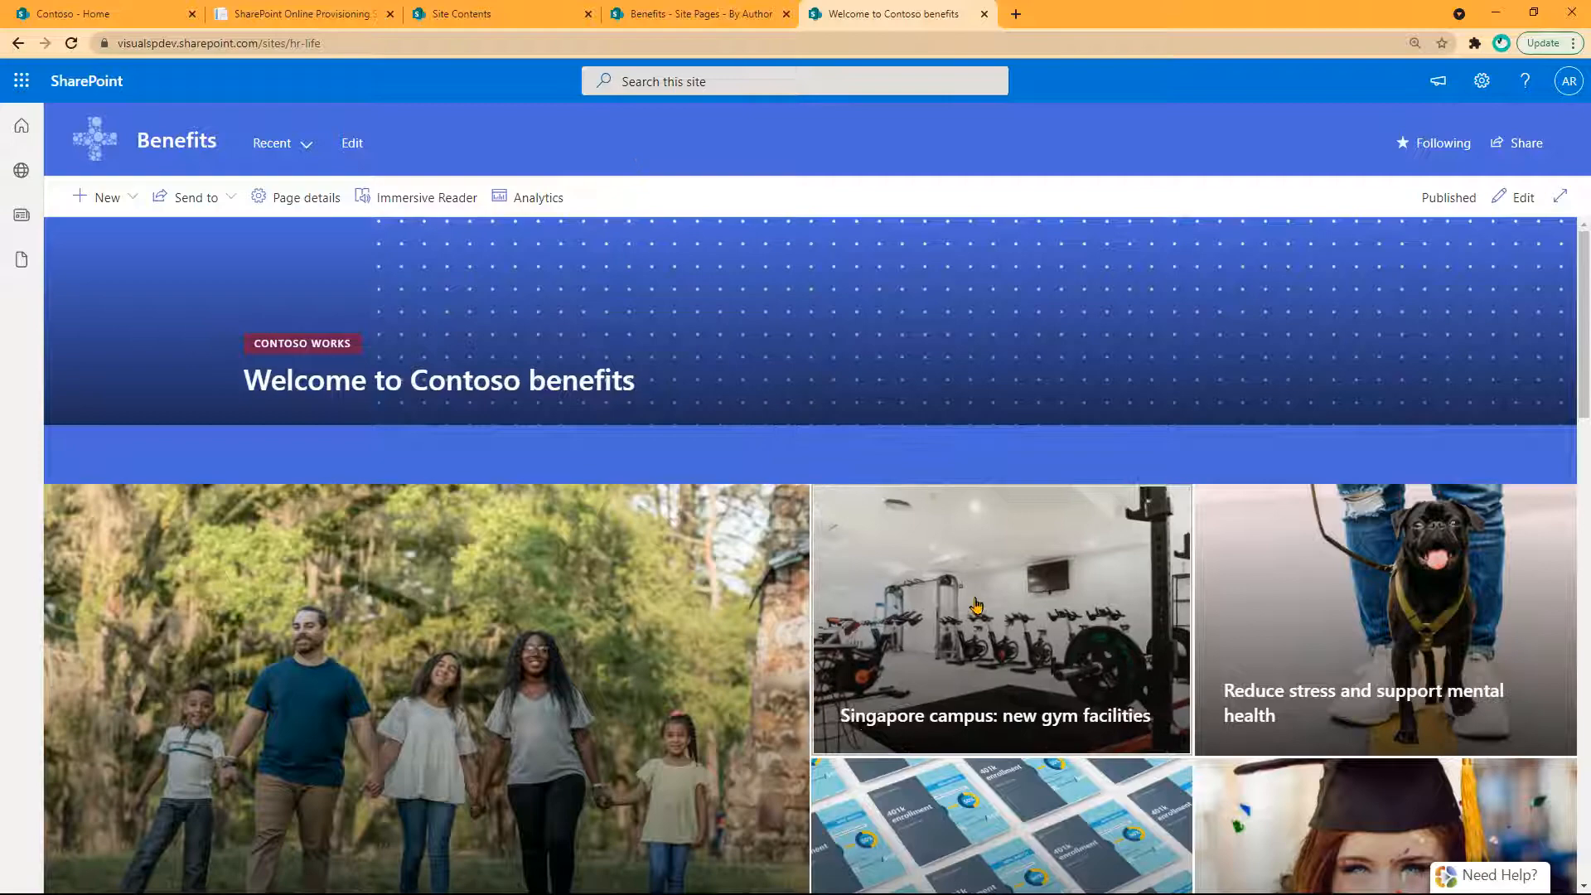
pyautogui.scroll(-3)
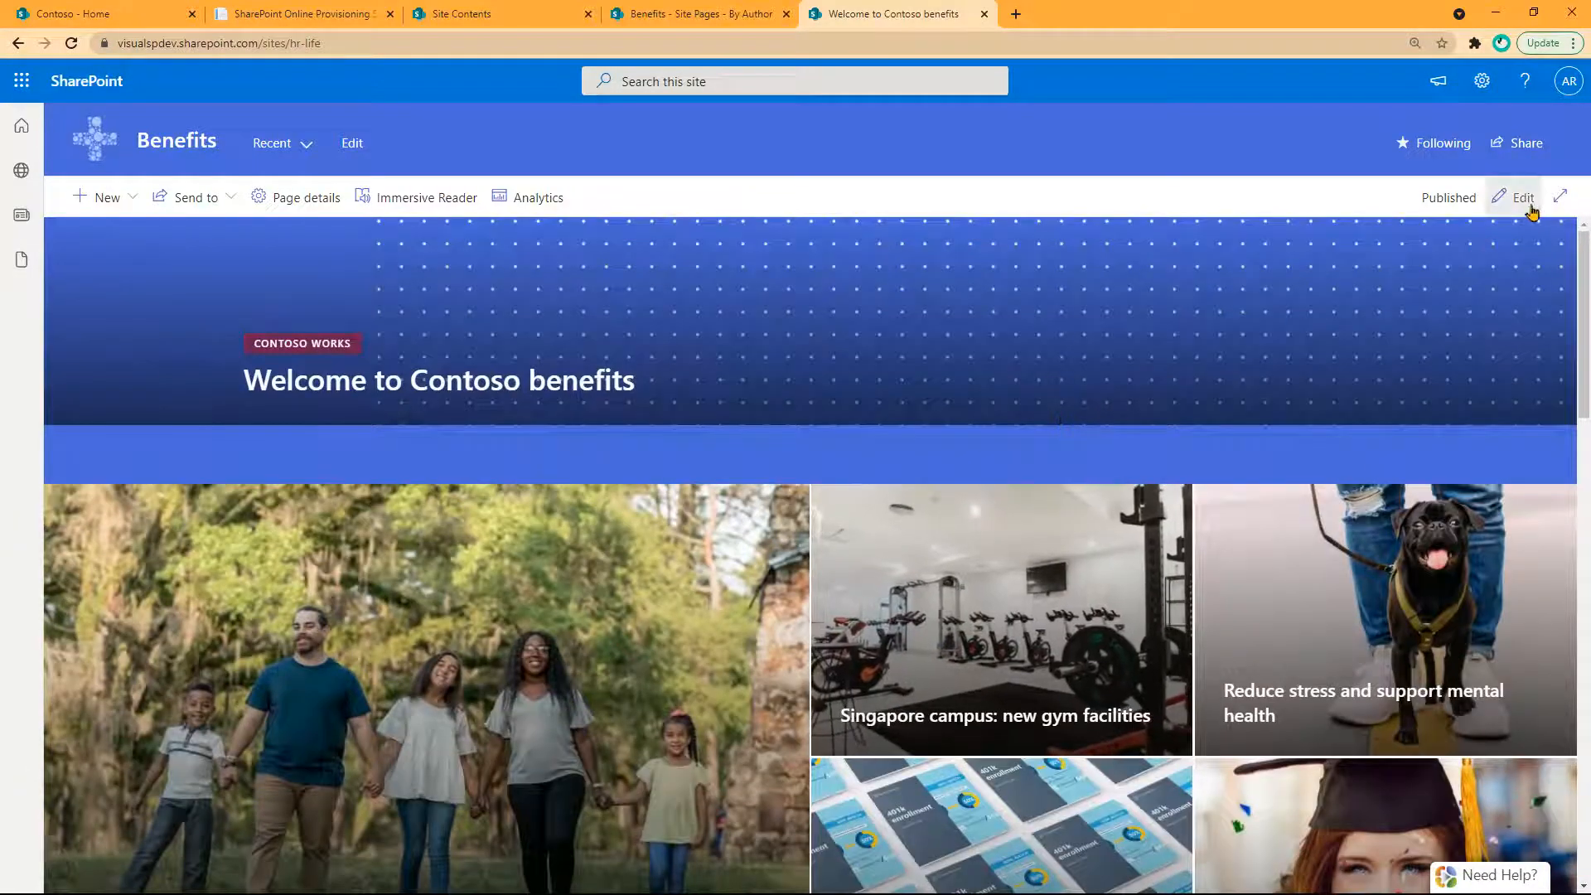
# Put the Contoso benefits home page into edit mode and select the Hero web part
pyautogui.click(1522, 197)
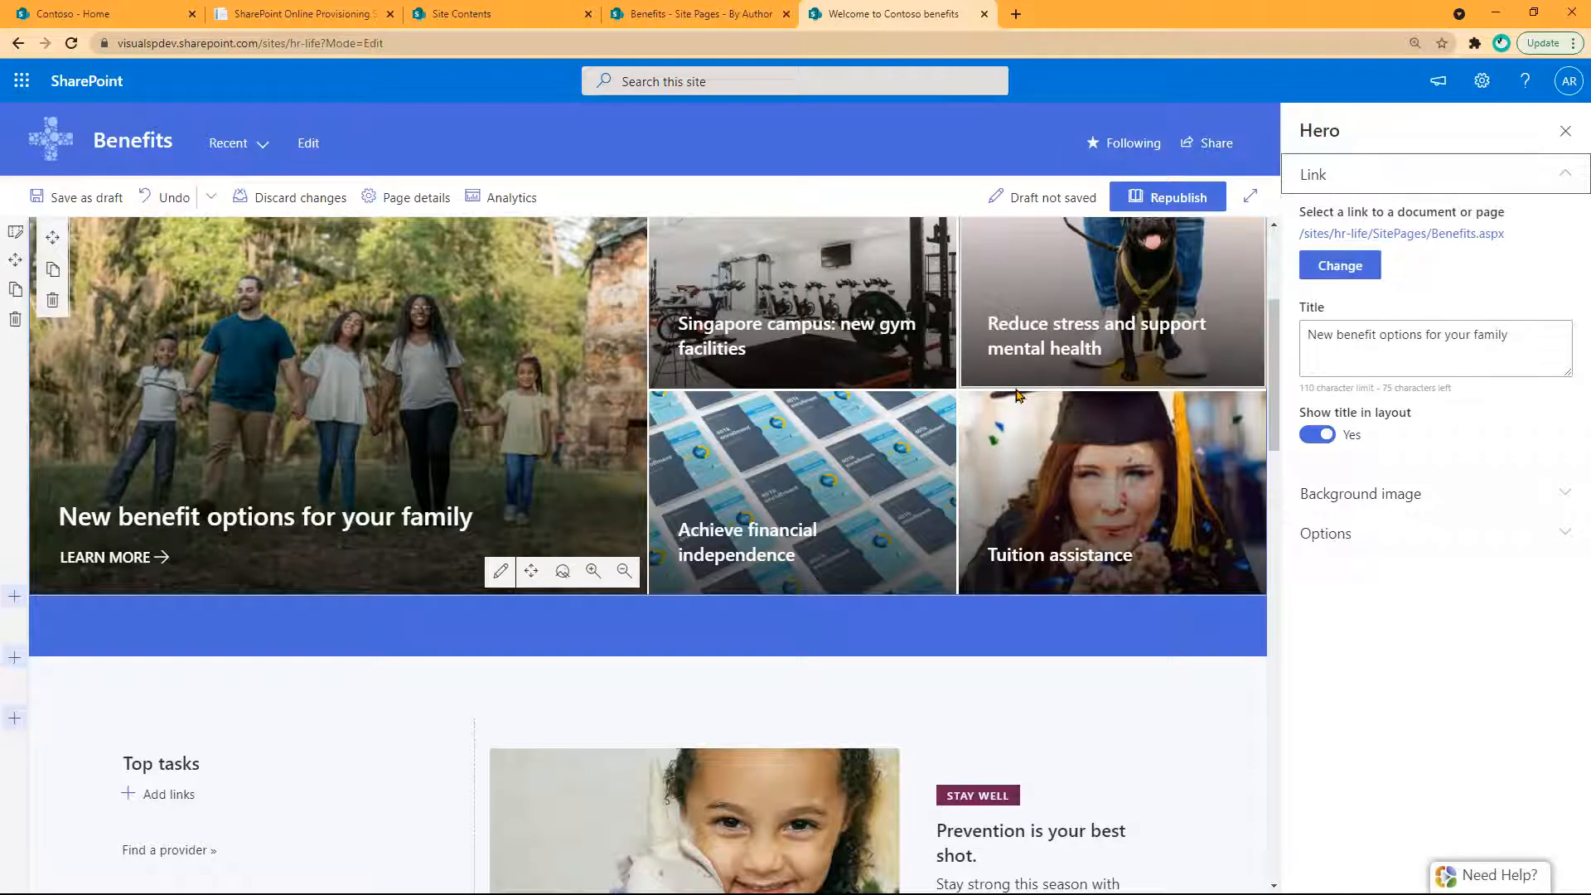
pyautogui.click(83, 197)
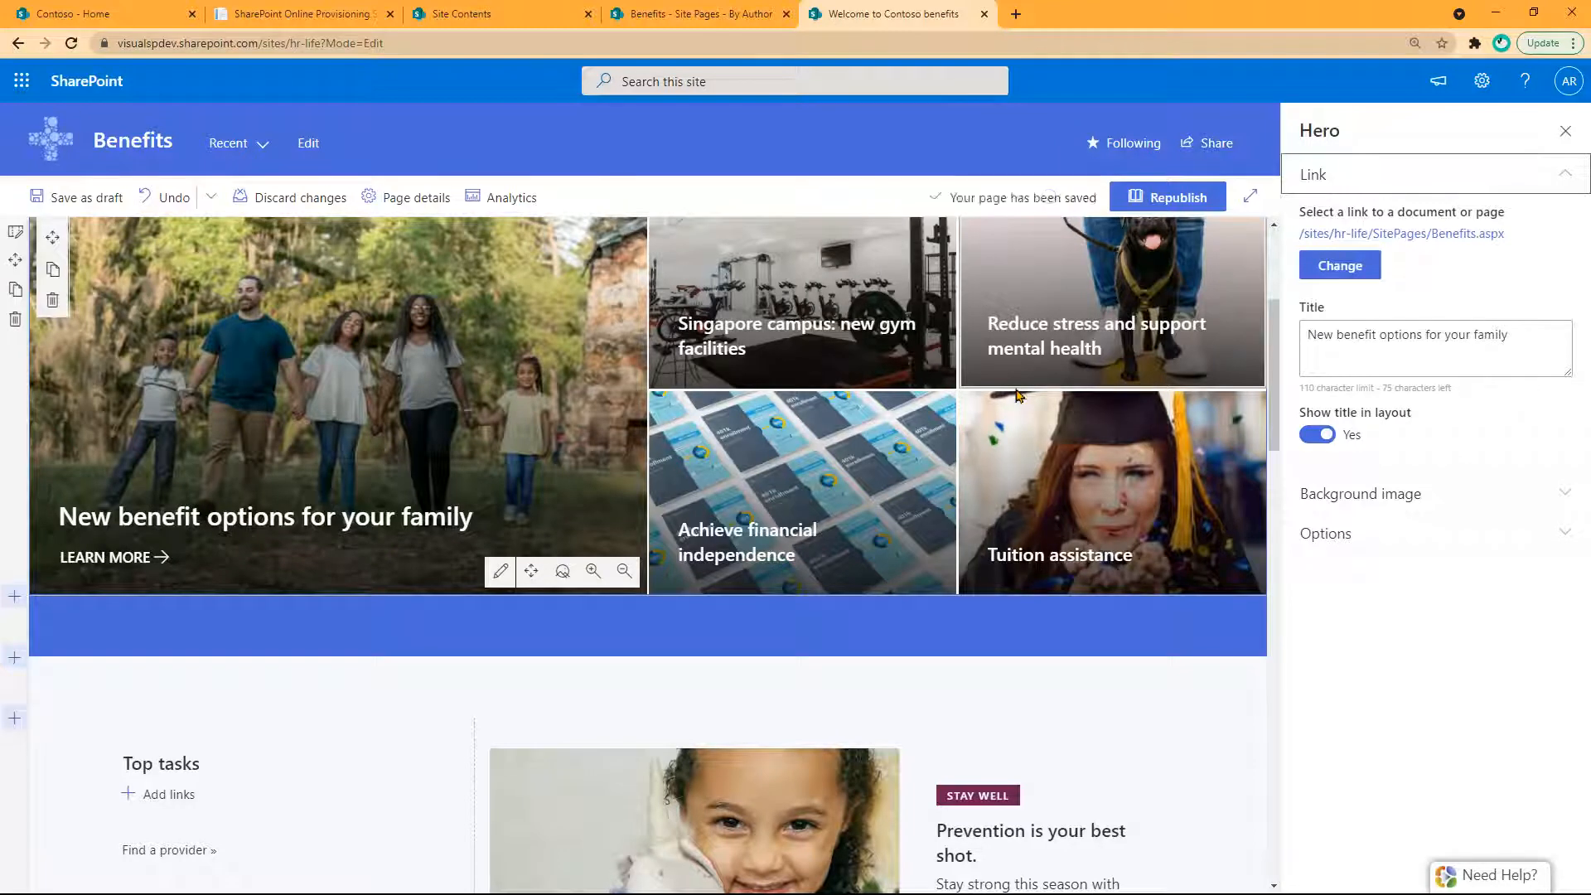